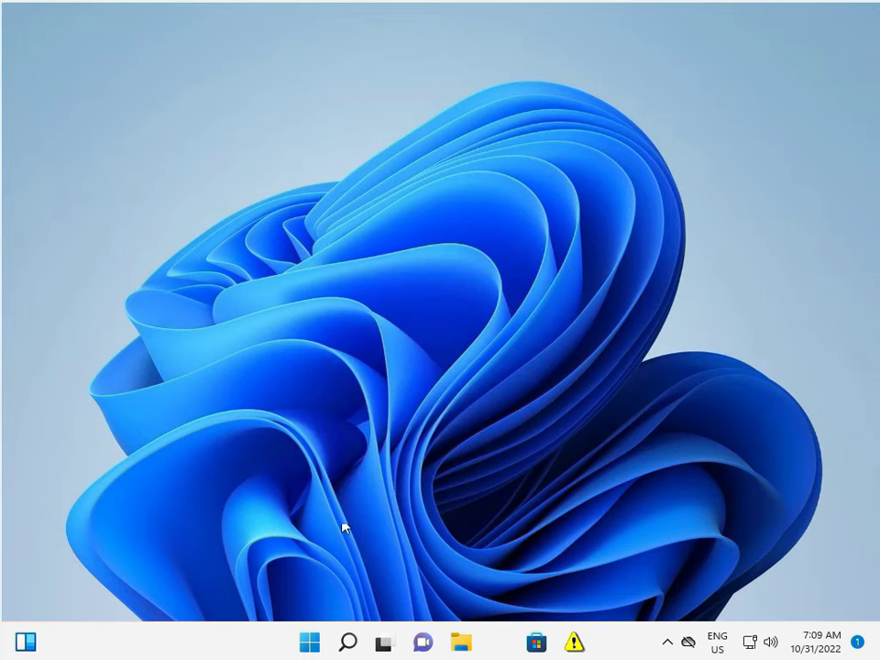
Bring up the Start menu from the taskbar.
left_click(309, 641)
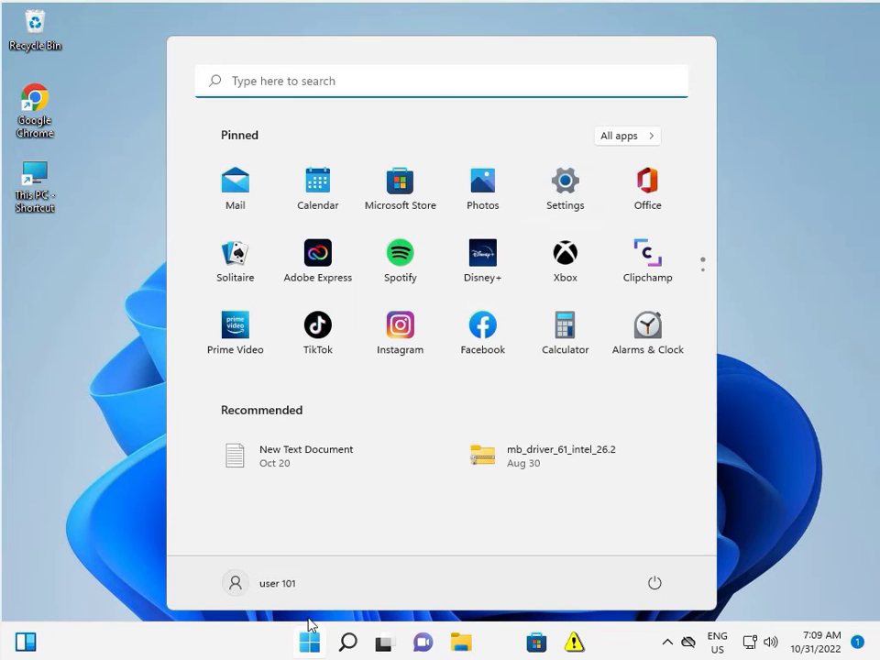
mouse_move(565, 187)
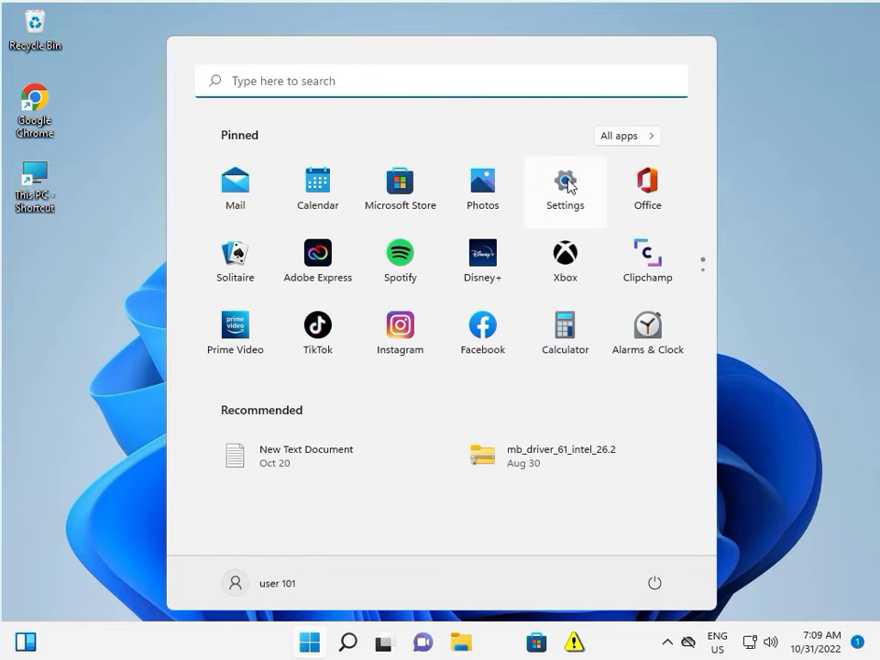
Start a Windows Update check in Settings and minimize the window while it runs.
left_click(565, 183)
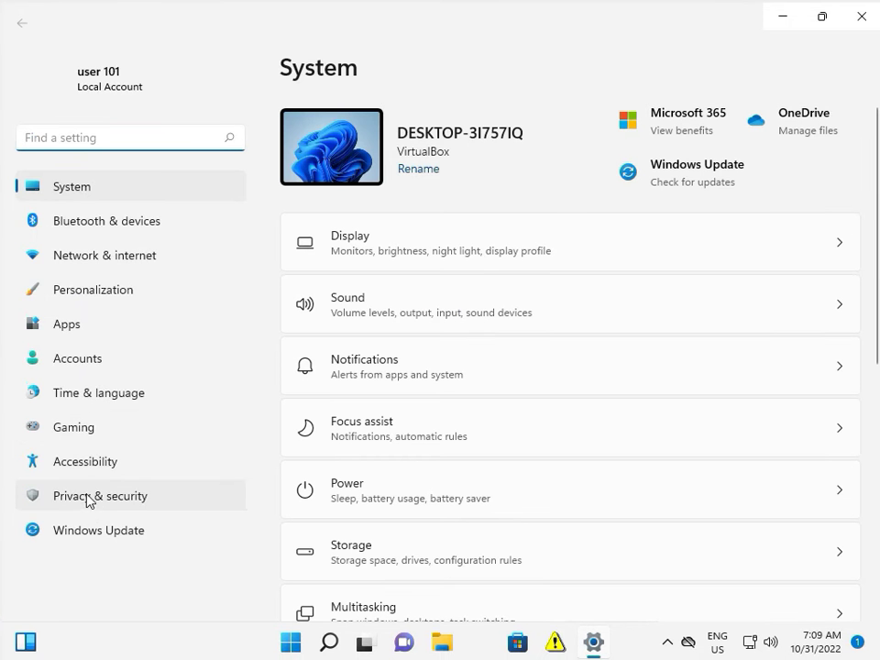
mouse_move(98, 530)
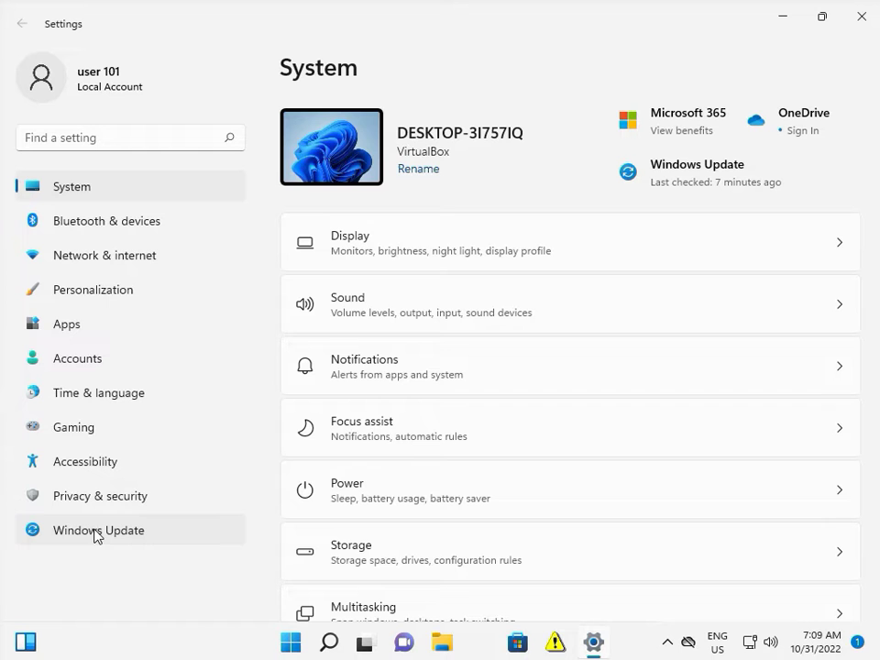
mouse_move(356, 424)
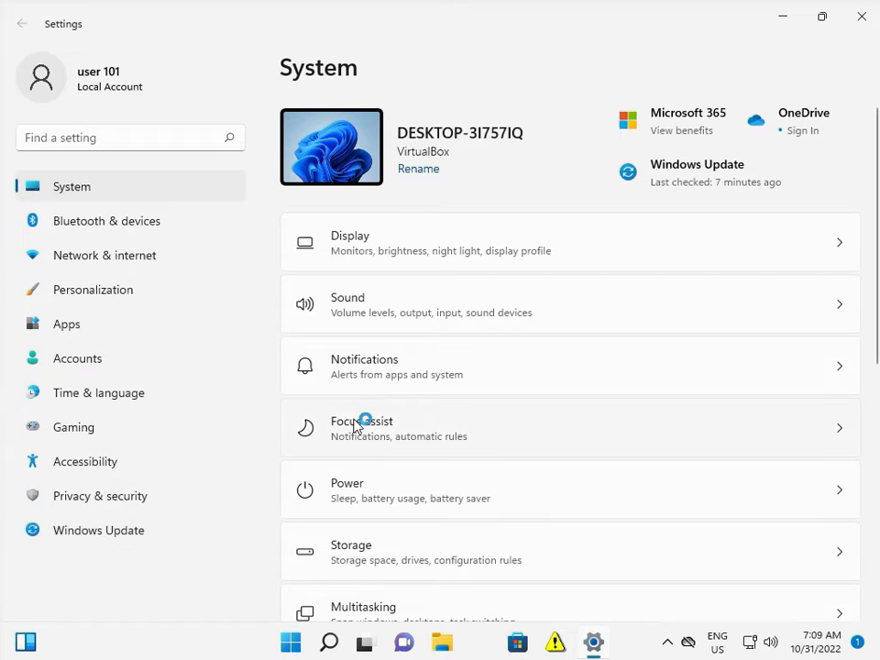
left_click(98, 530)
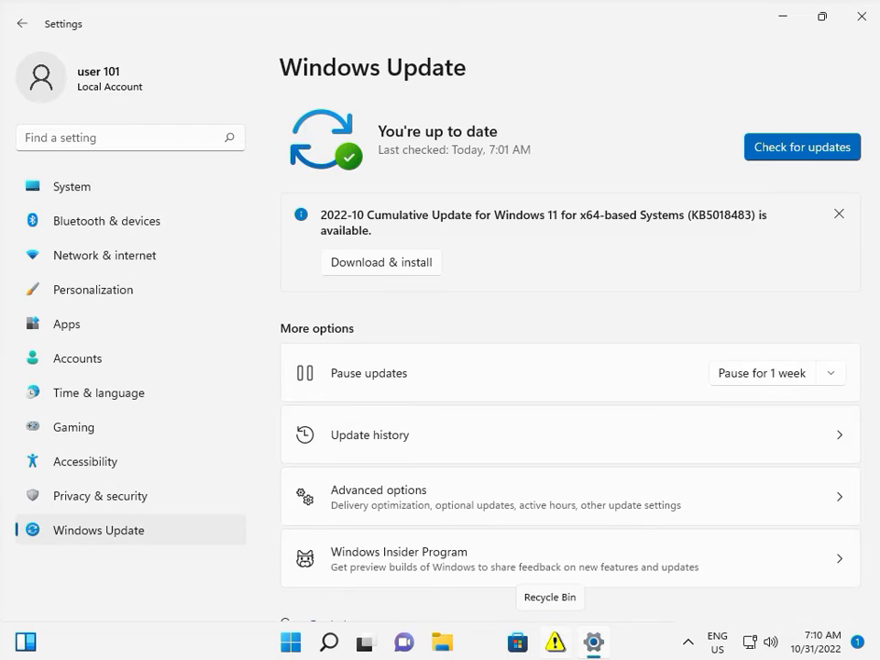
mouse_move(396, 235)
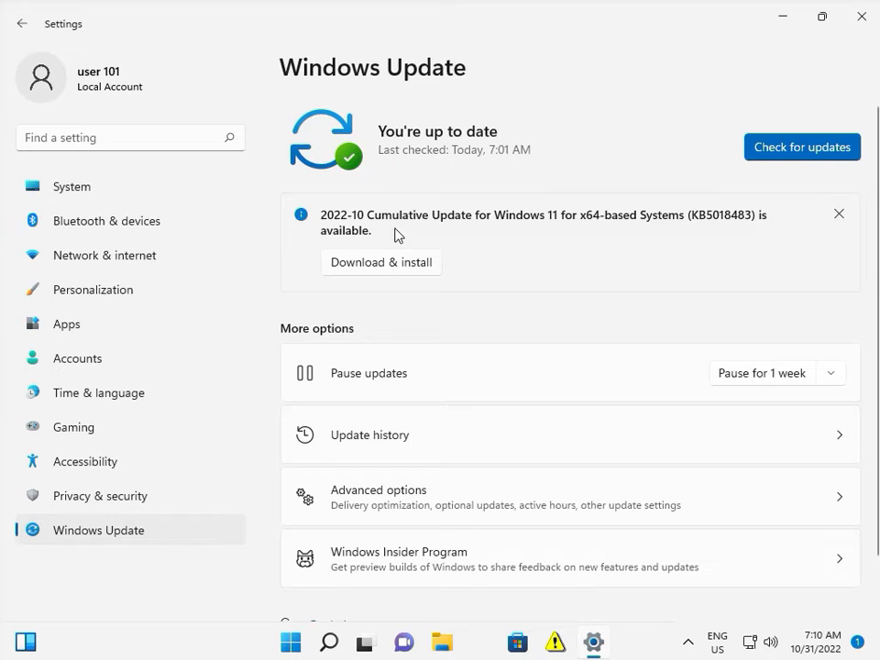
mouse_move(449, 254)
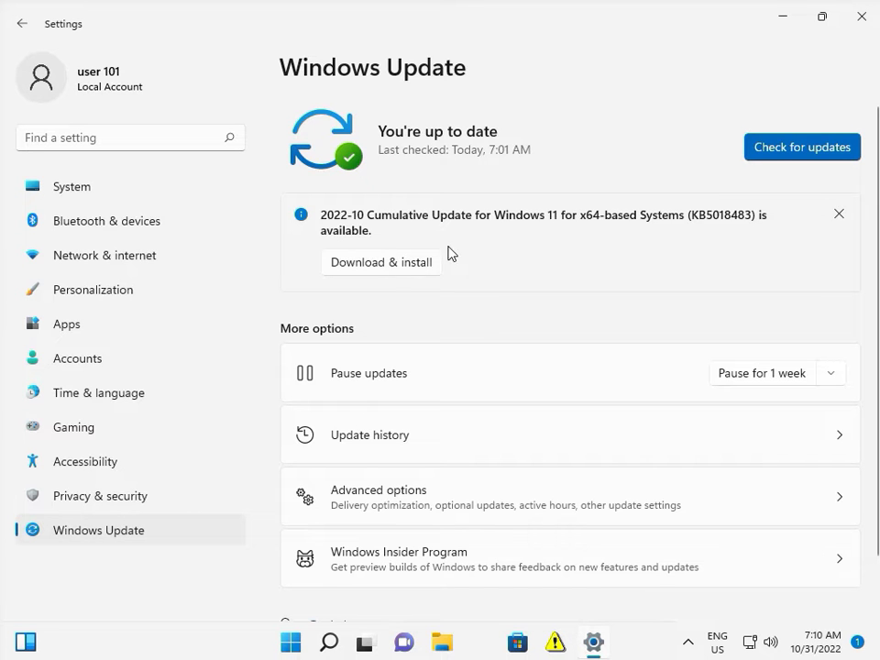
mouse_move(775, 156)
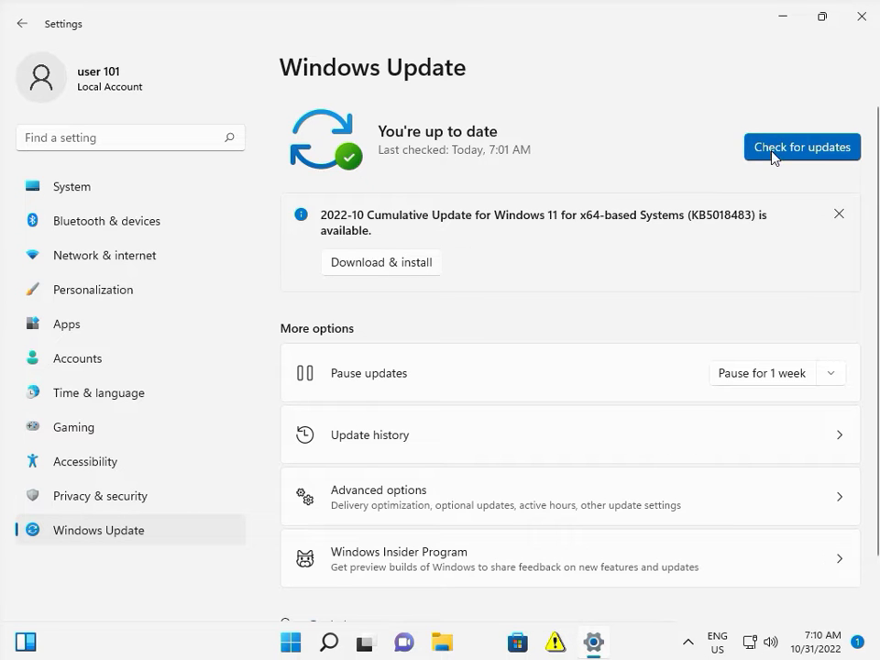
left_click(800, 147)
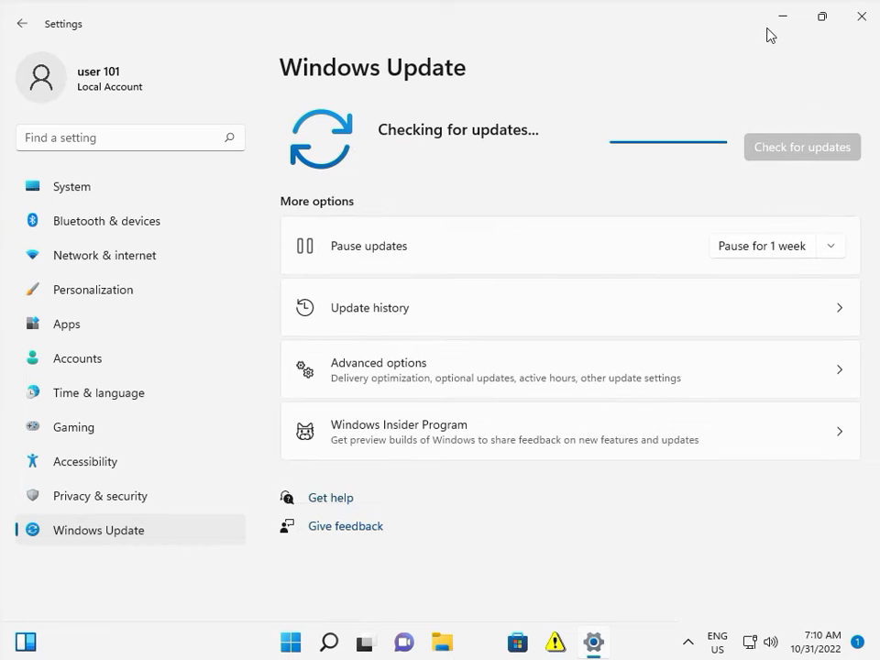
left_click(821, 17)
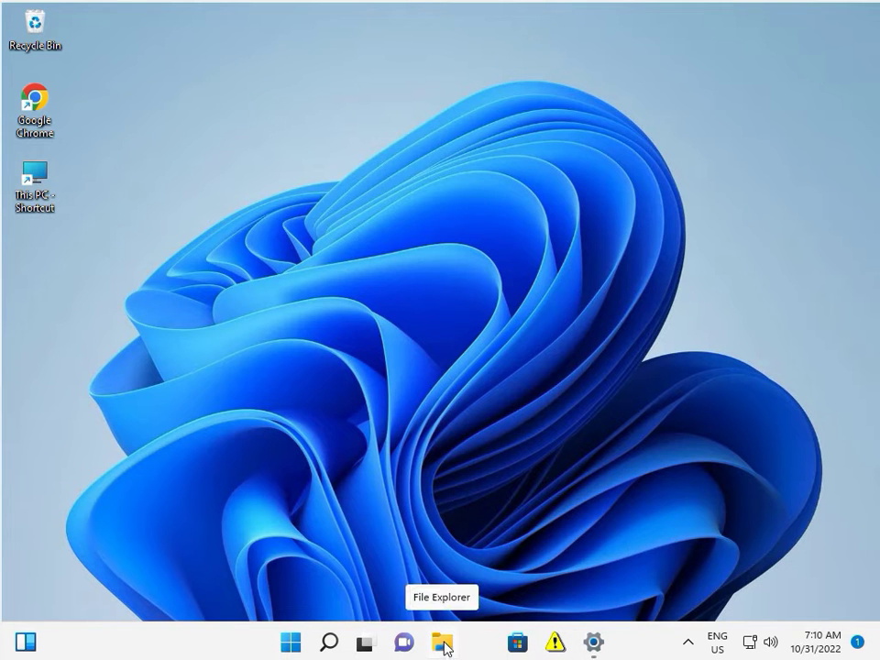
Bring up the This PC actions in File Explorer's navigation pane.
left_click(443, 642)
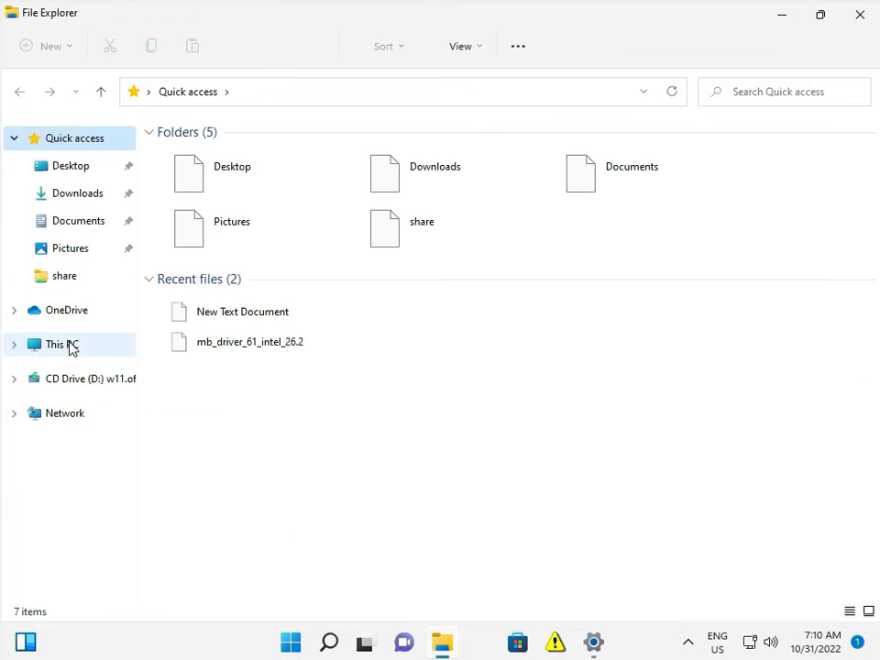
right_click(59, 344)
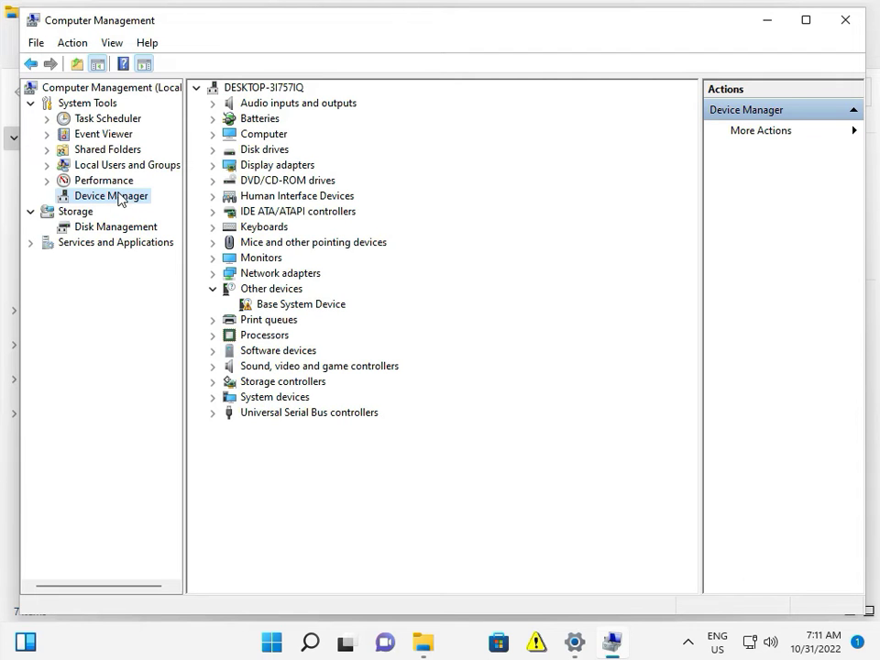
mouse_move(218, 170)
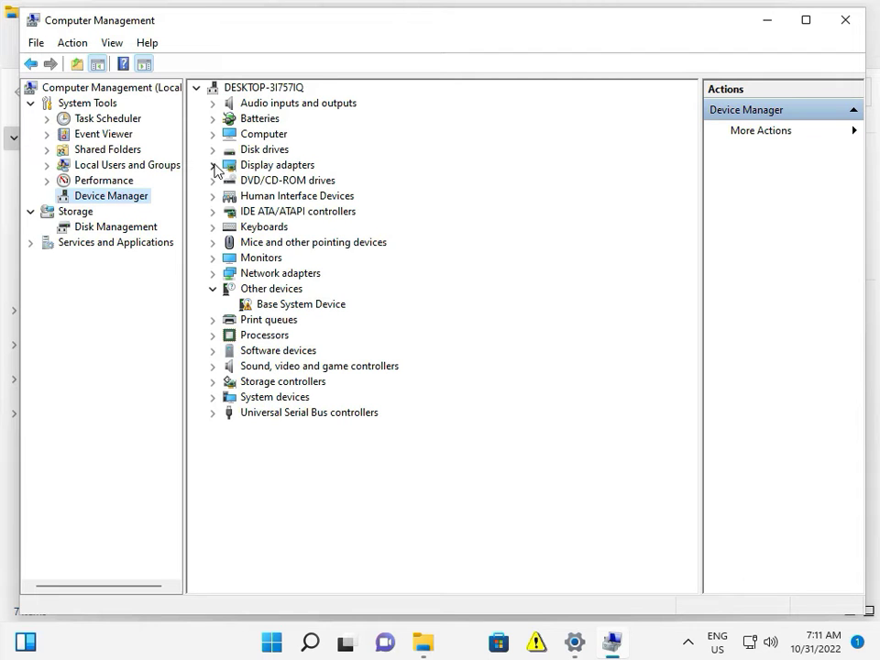
Expand Display adapters and bring up actions for the Microsoft Basic Display Adapter.
left_click(213, 164)
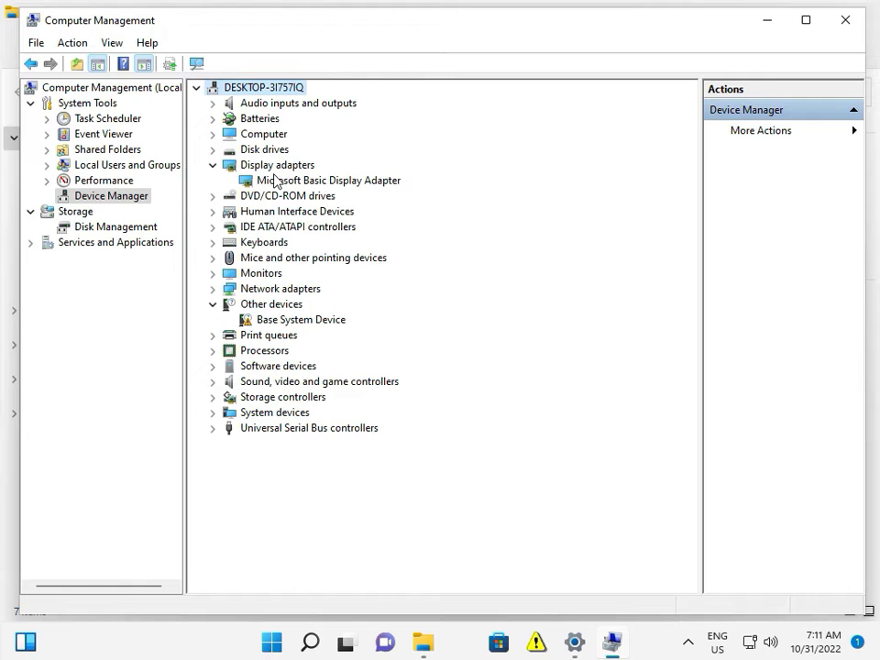
mouse_move(308, 191)
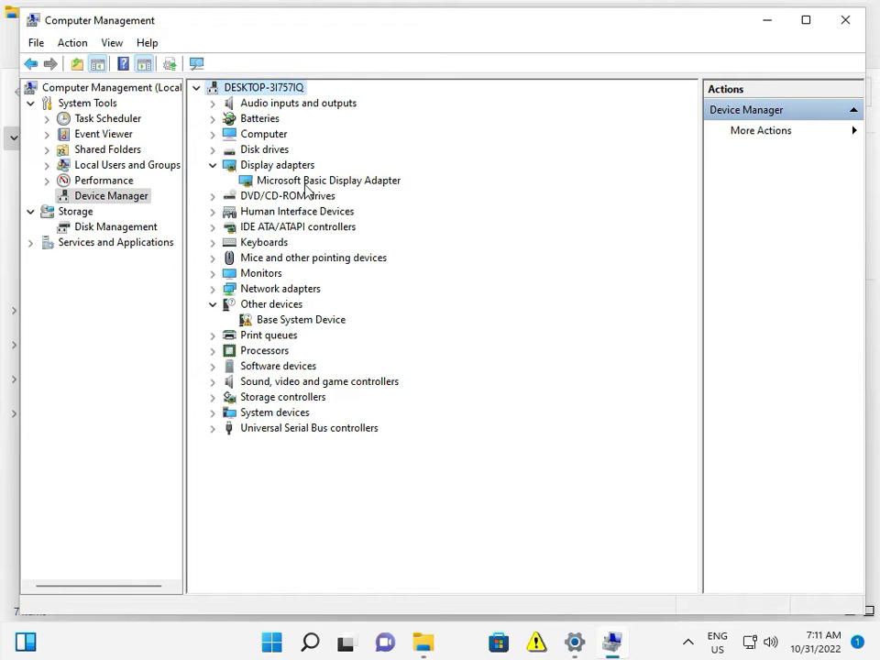
mouse_move(327, 193)
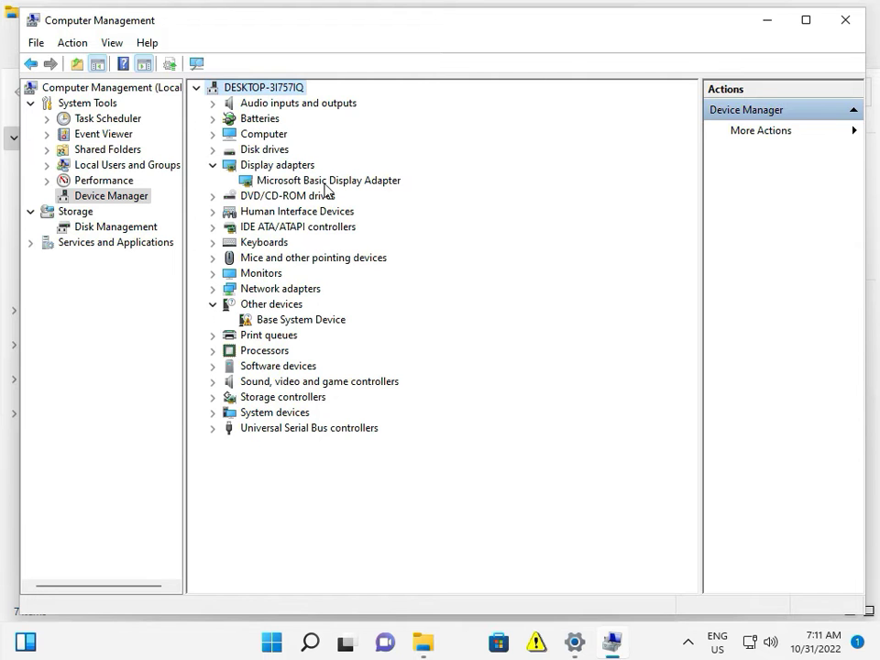
mouse_move(285, 209)
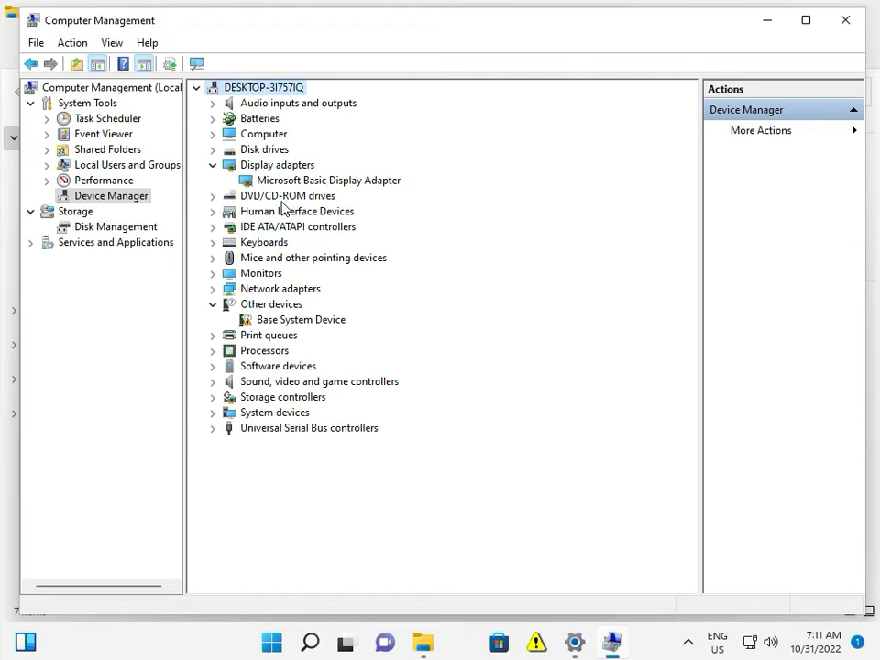
mouse_move(285, 180)
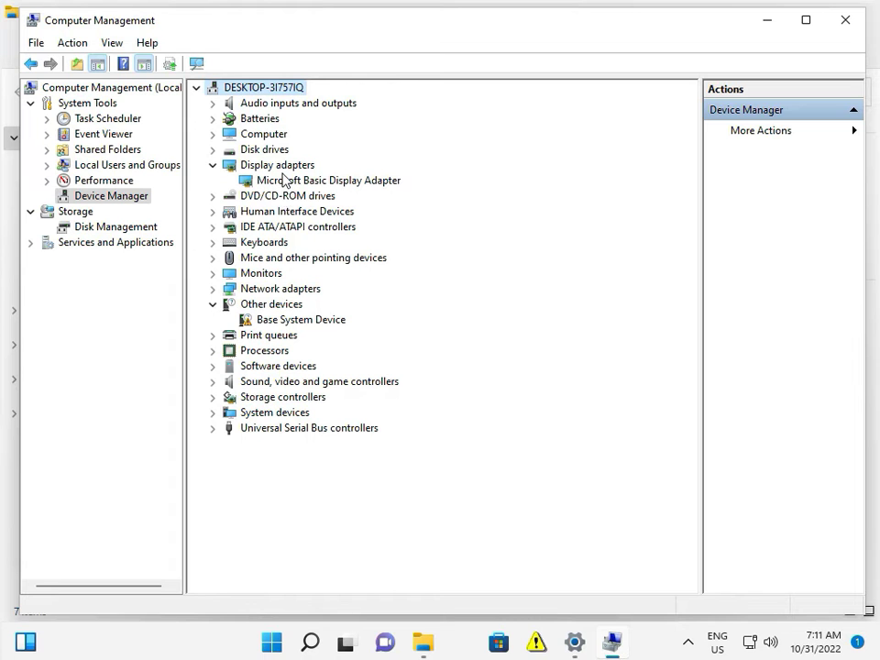
left_click(329, 179)
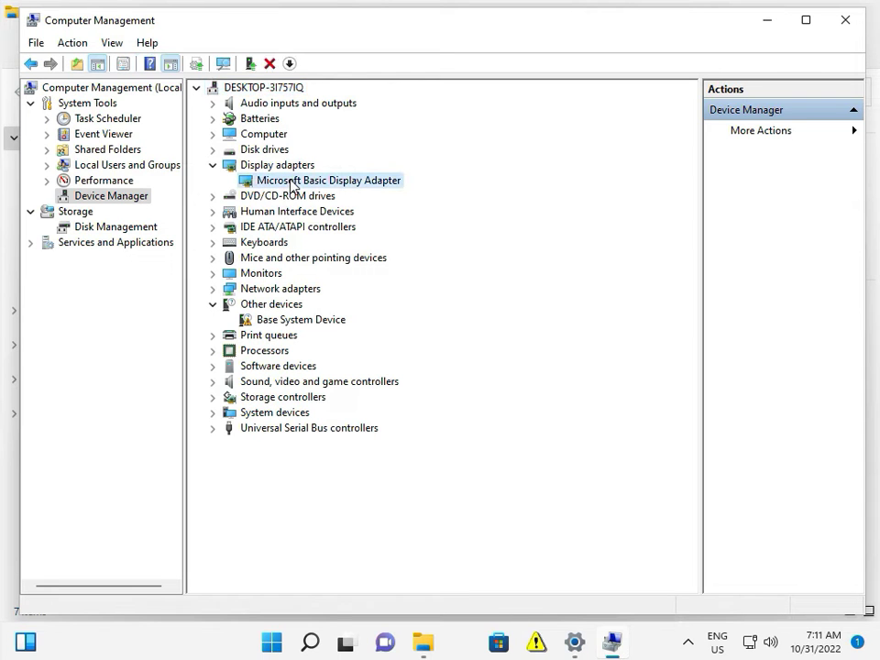
right_click(327, 180)
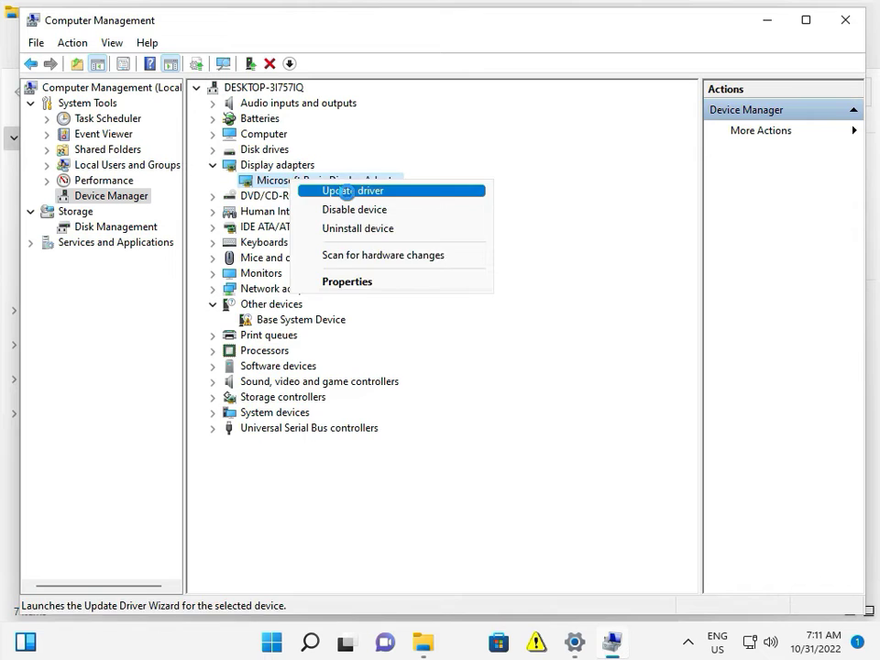
Search automatically for a display adapter driver, find the best already installed, and close out.
left_click(357, 190)
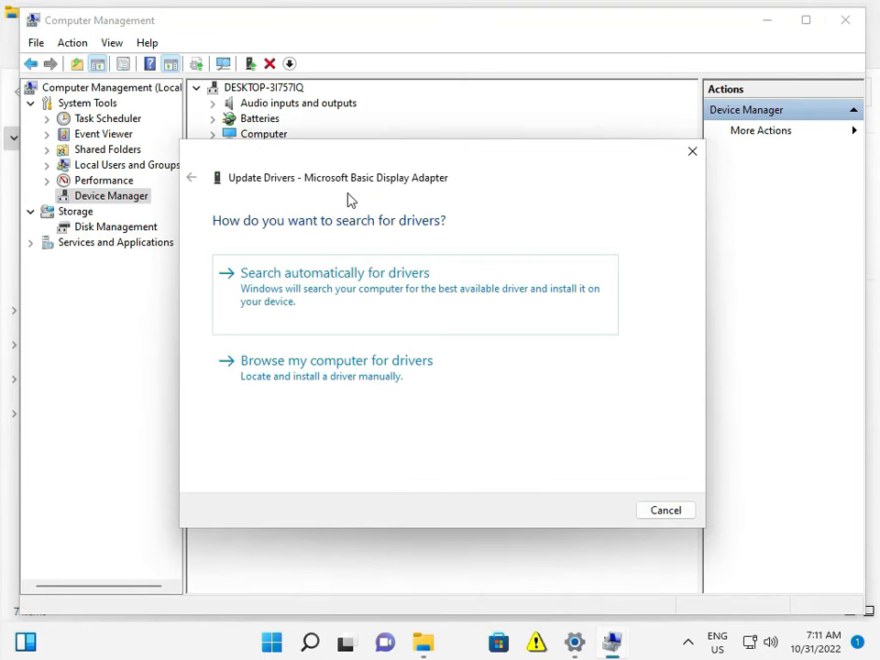
mouse_move(358, 276)
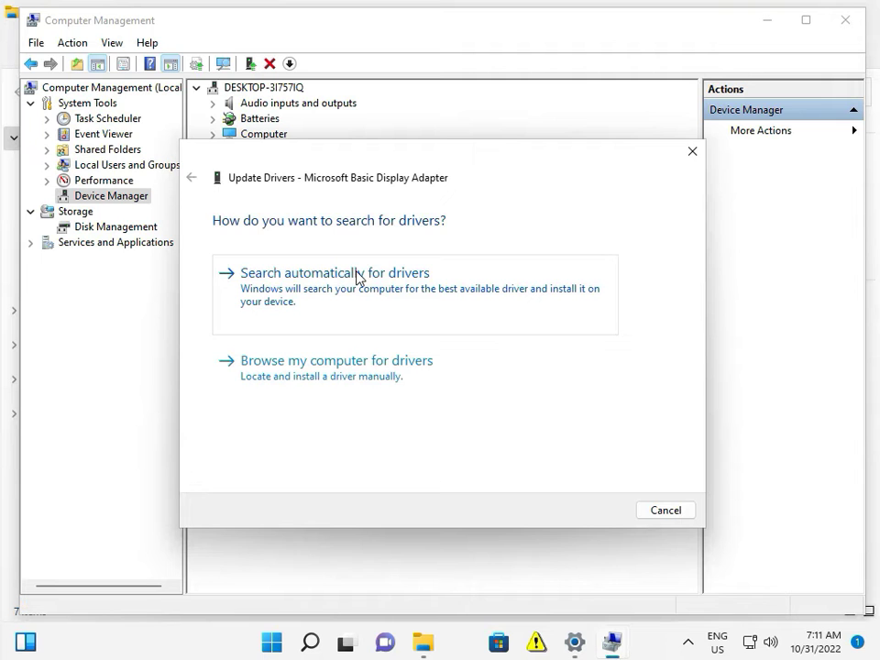
left_click(335, 273)
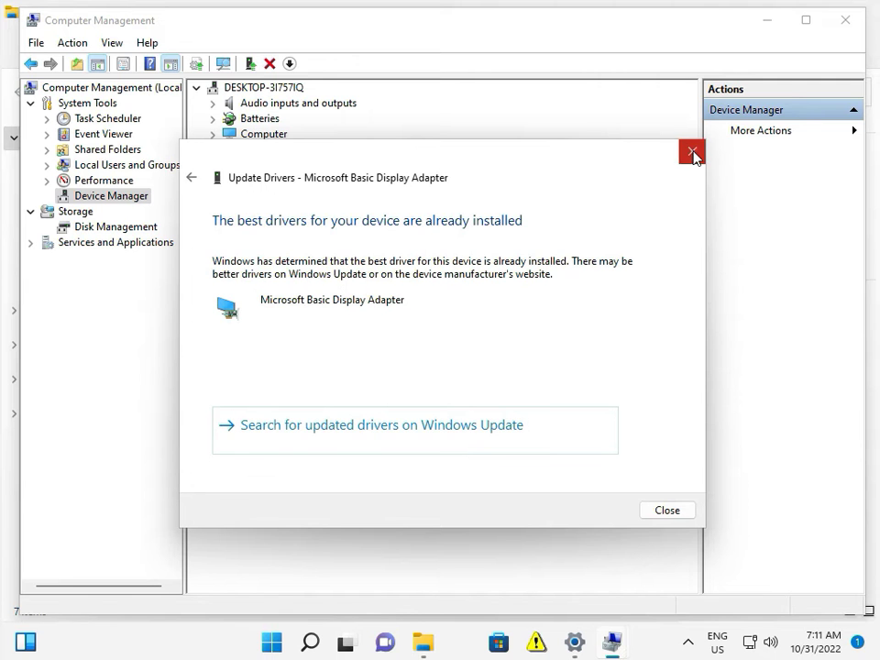
left_click(691, 151)
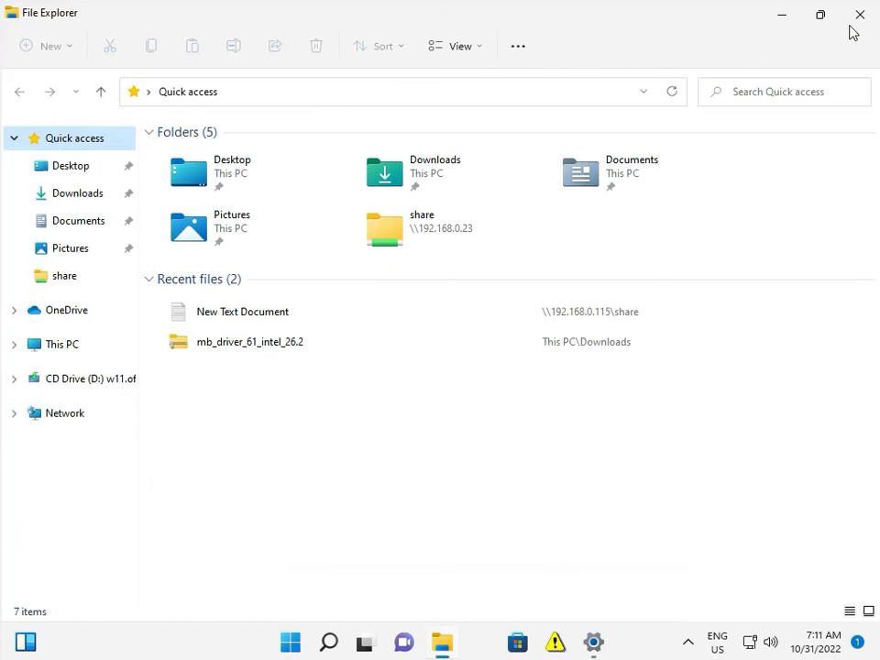
Close File Explorer and restore Settings on the Windows Update page.
left_click(859, 14)
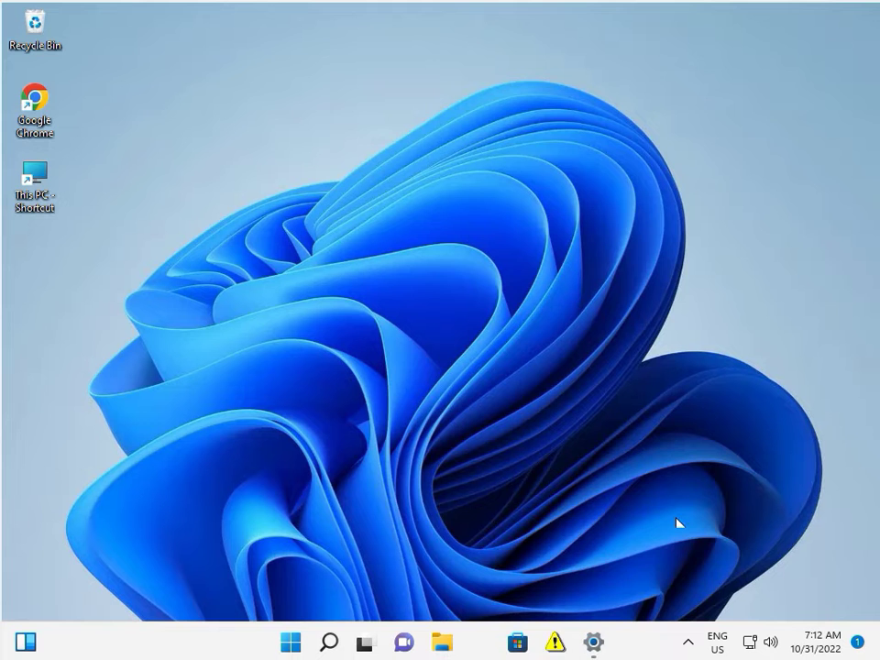
mouse_move(718, 641)
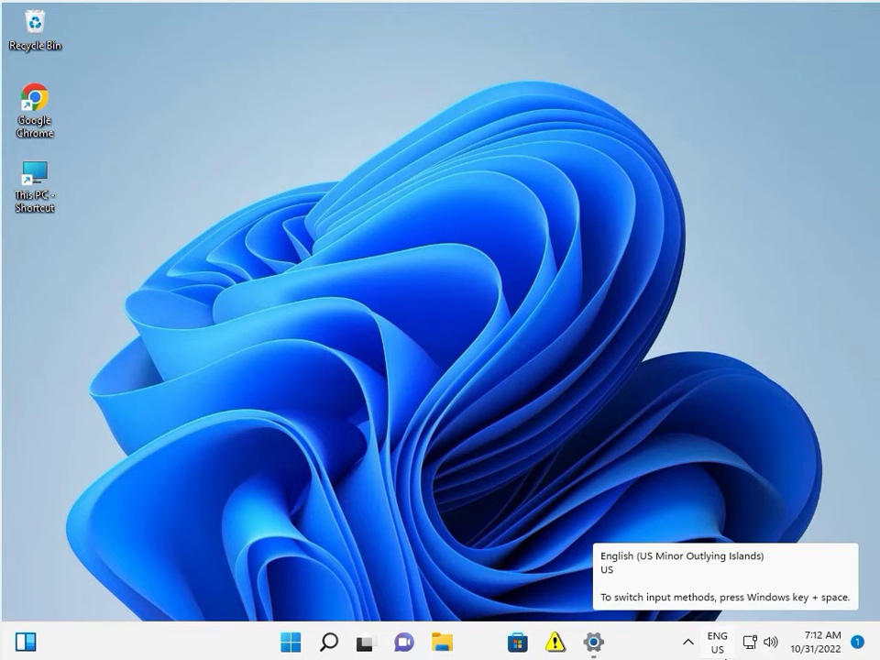
left_click(594, 642)
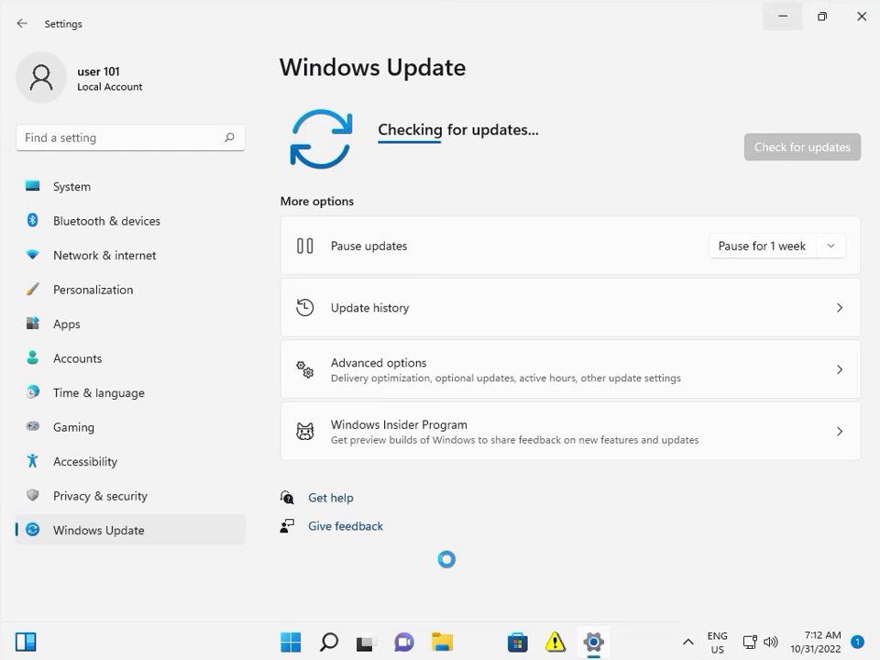
mouse_move(99, 327)
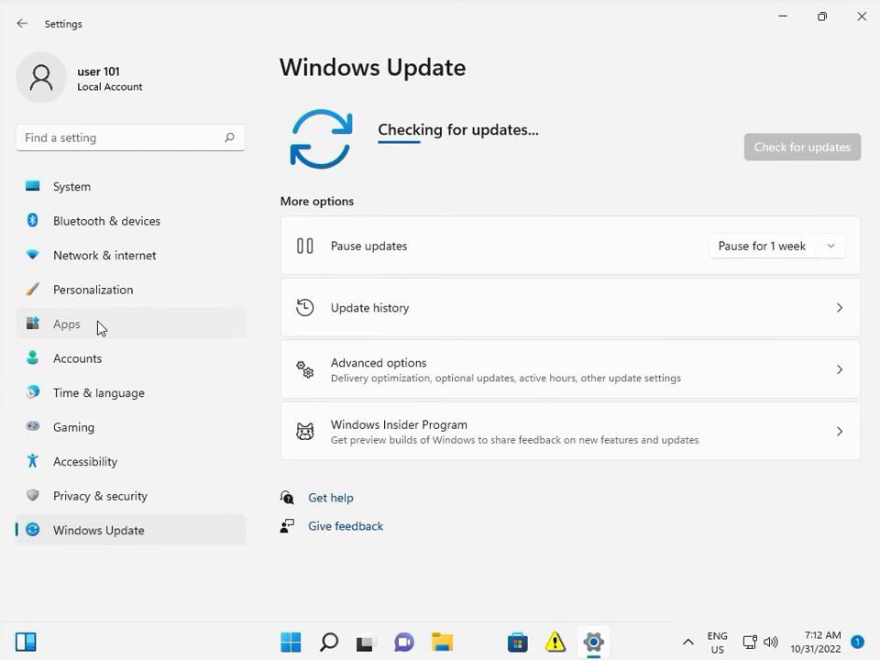
Browse the Apps & features installed apps list down to the Xbox entries.
left_click(66, 324)
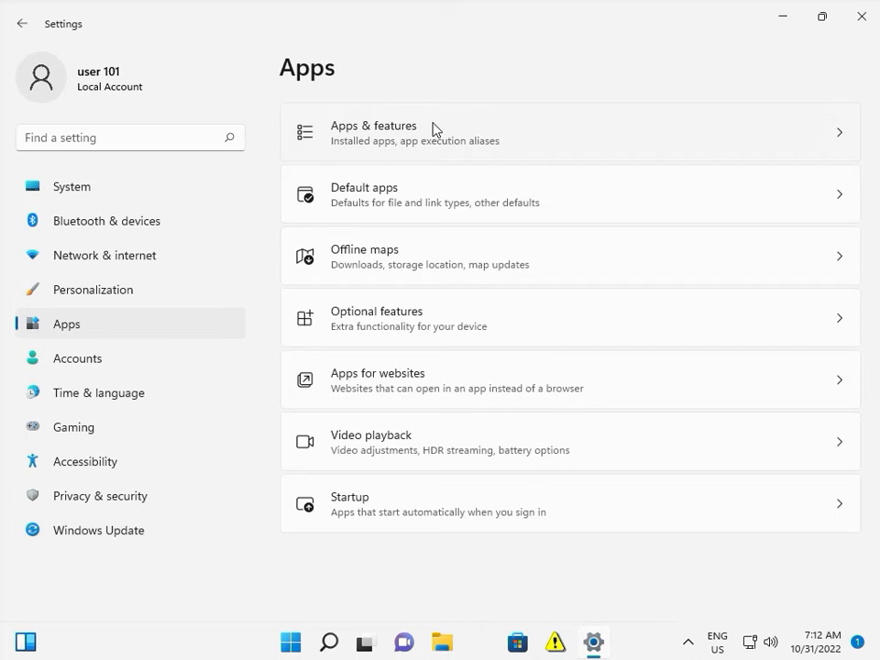
left_click(569, 132)
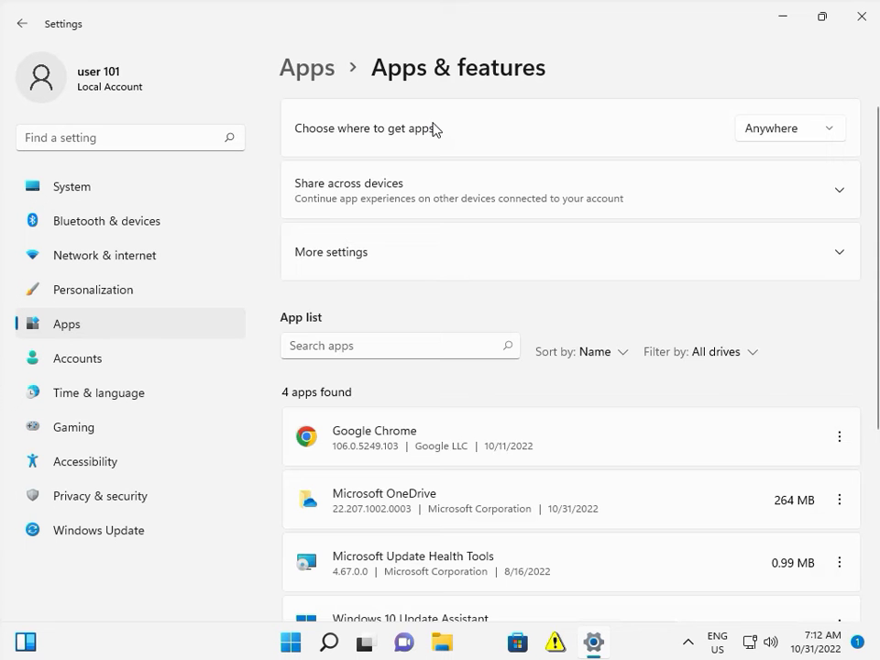
scroll("down", 3)
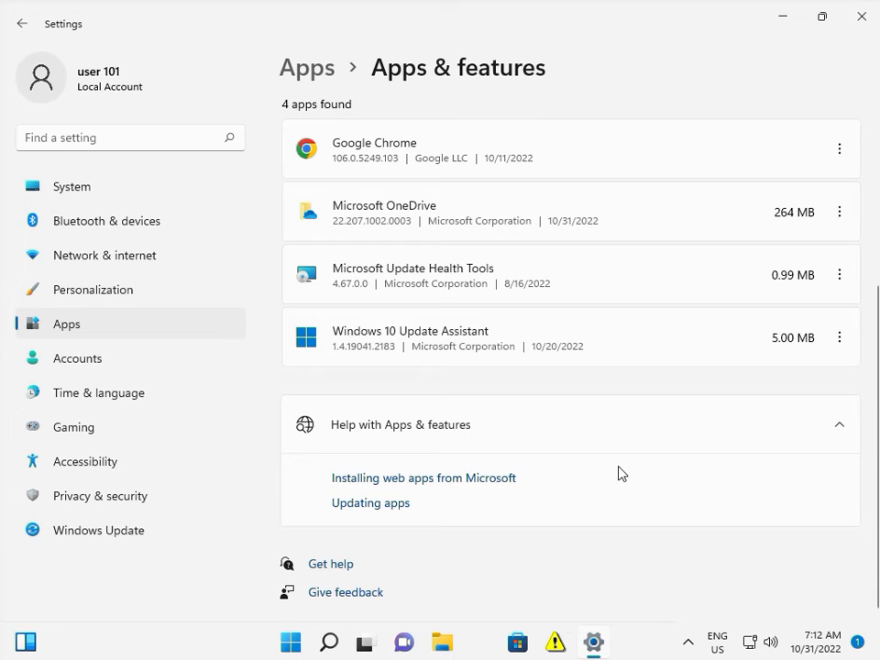
mouse_move(565, 361)
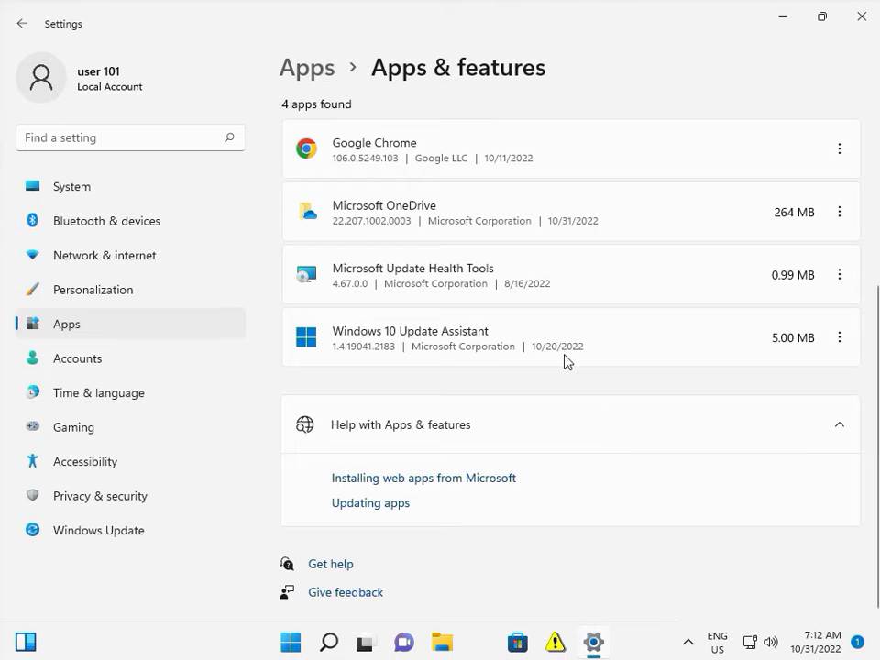
mouse_move(577, 383)
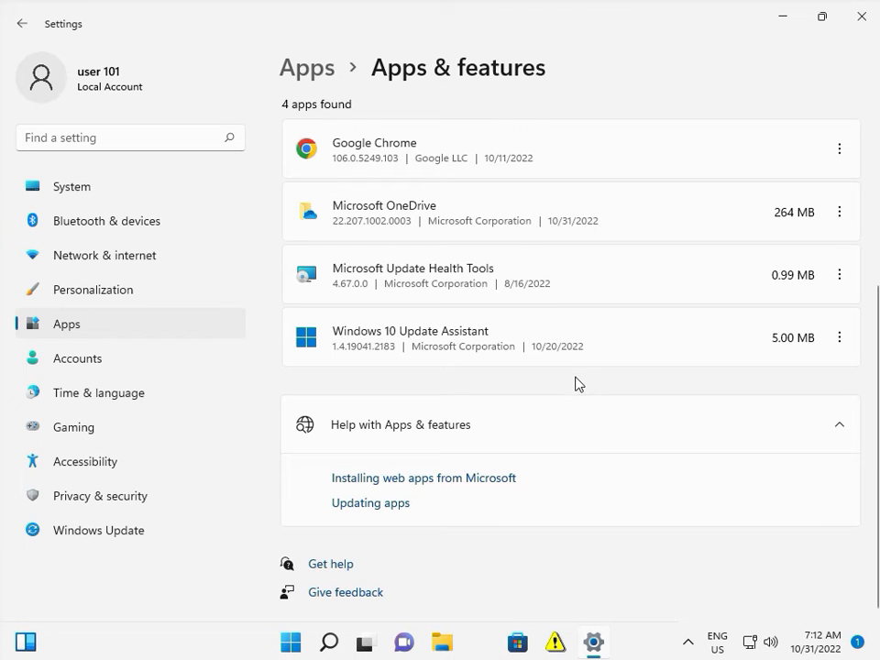
scroll("up", 3)
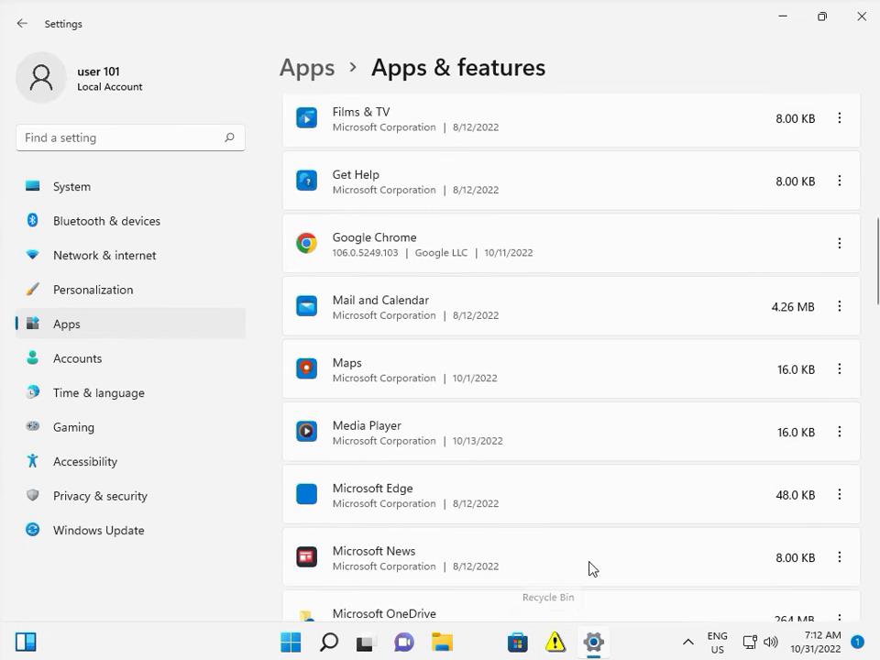
scroll("down", 3)
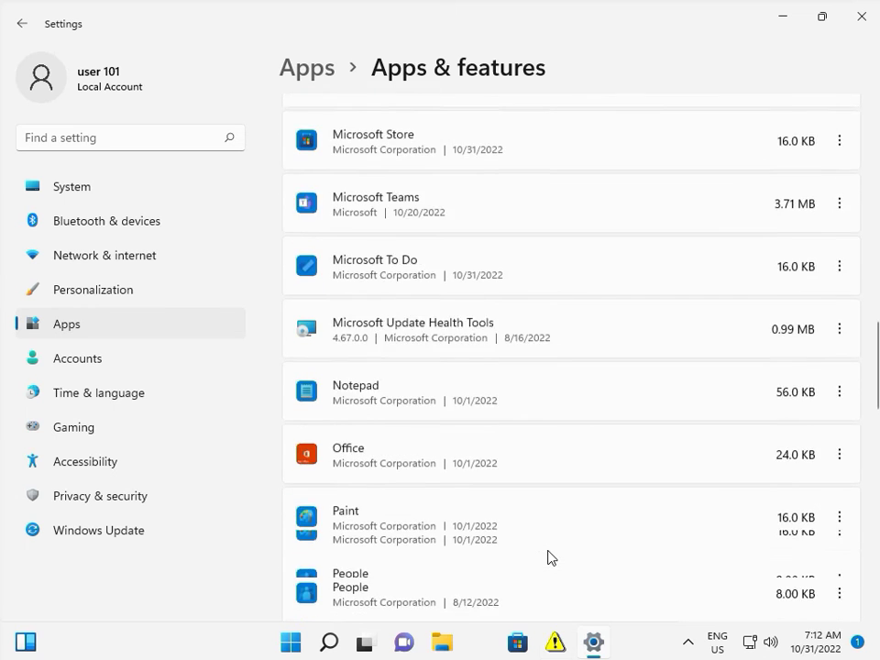
scroll("down", 3)
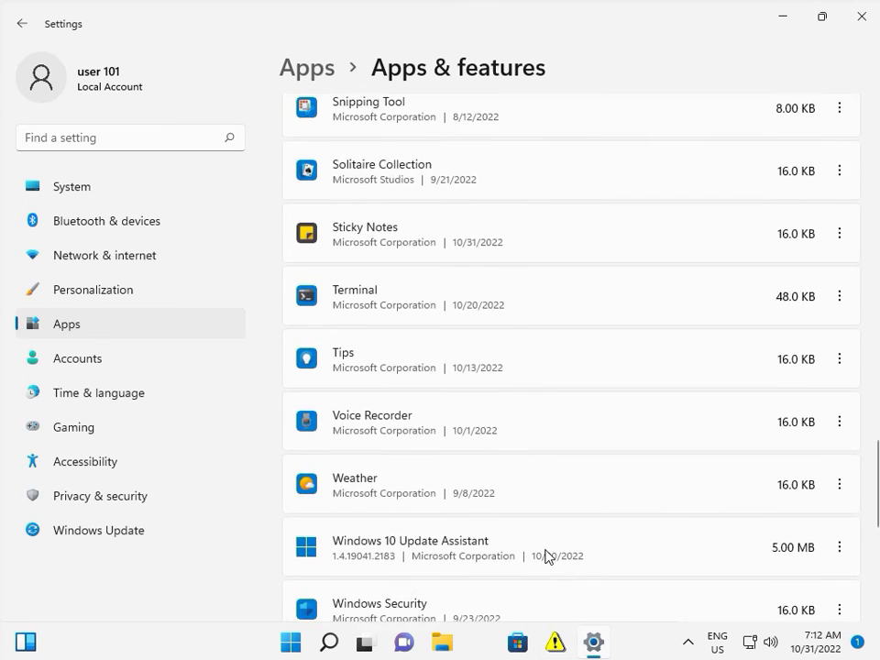
scroll("down", 3)
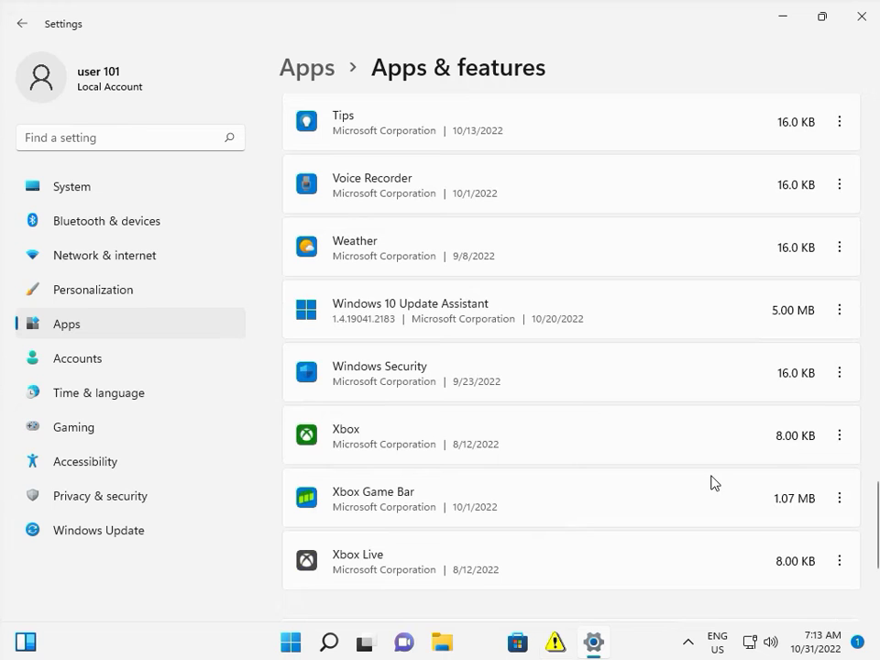
mouse_move(839, 435)
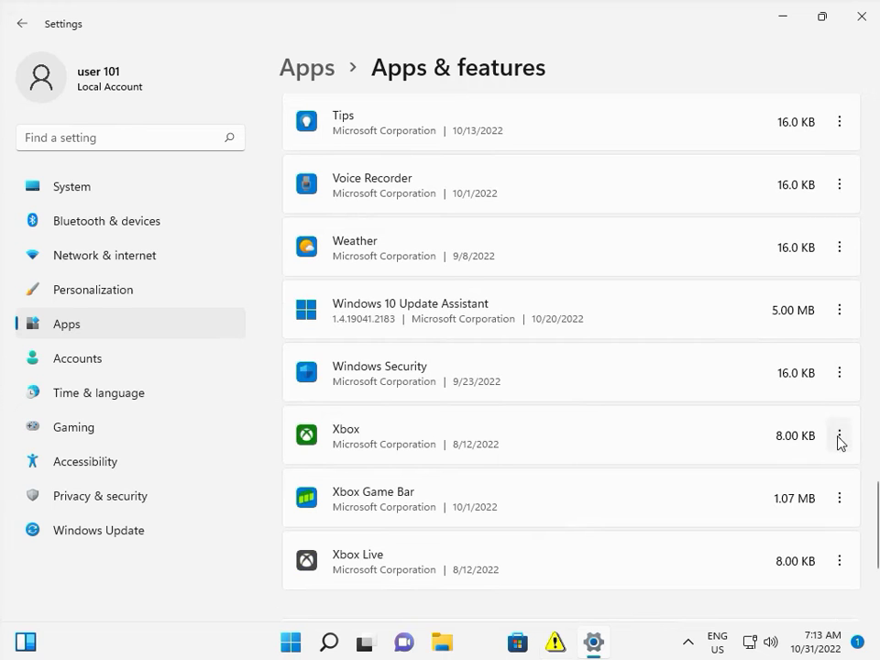
Reach the Xbox app's advanced options and its Terminate, Reset and Uninstall sections.
left_click(839, 436)
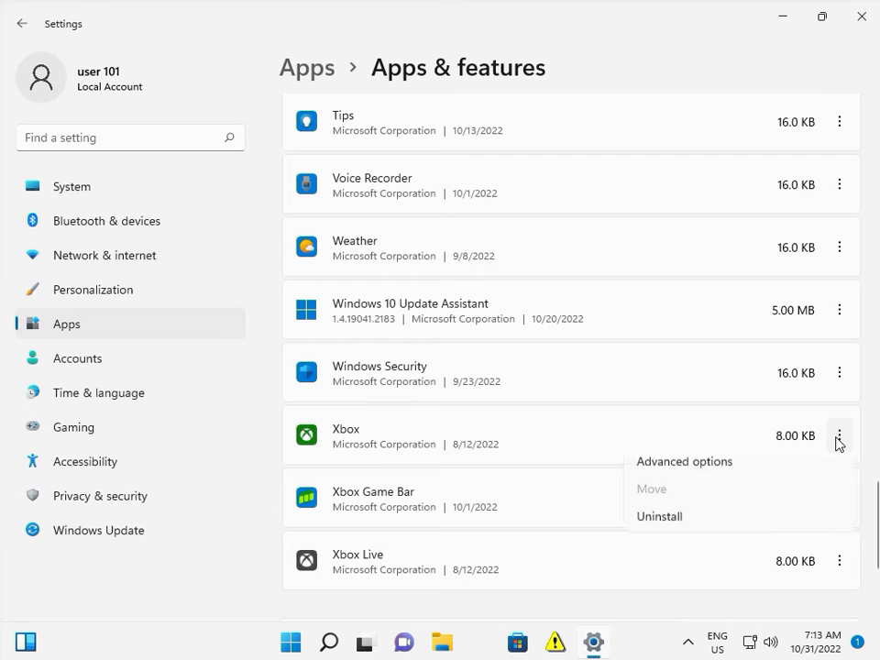
mouse_move(682, 489)
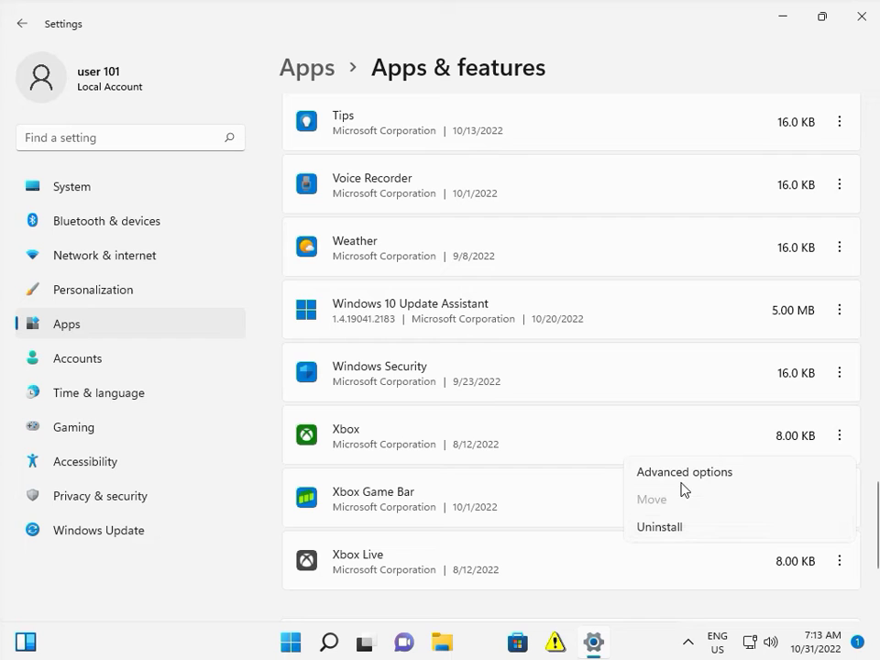
mouse_move(684, 471)
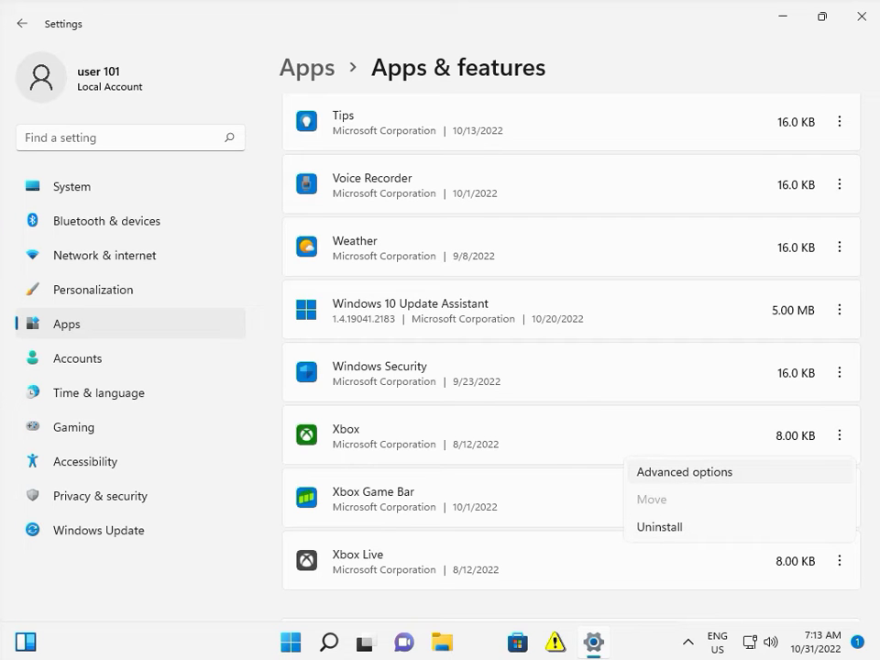
mouse_move(603, 512)
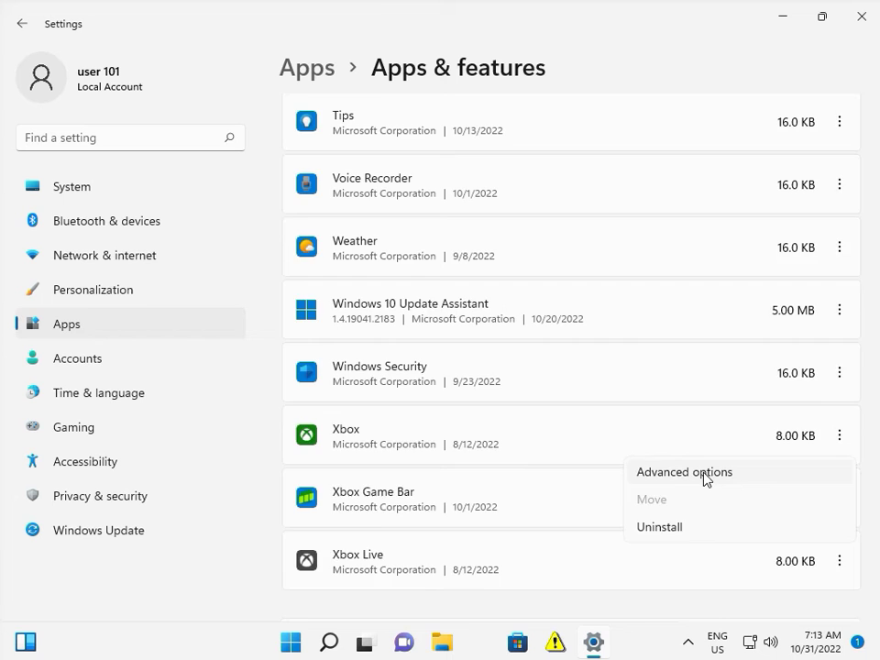
left_click(684, 471)
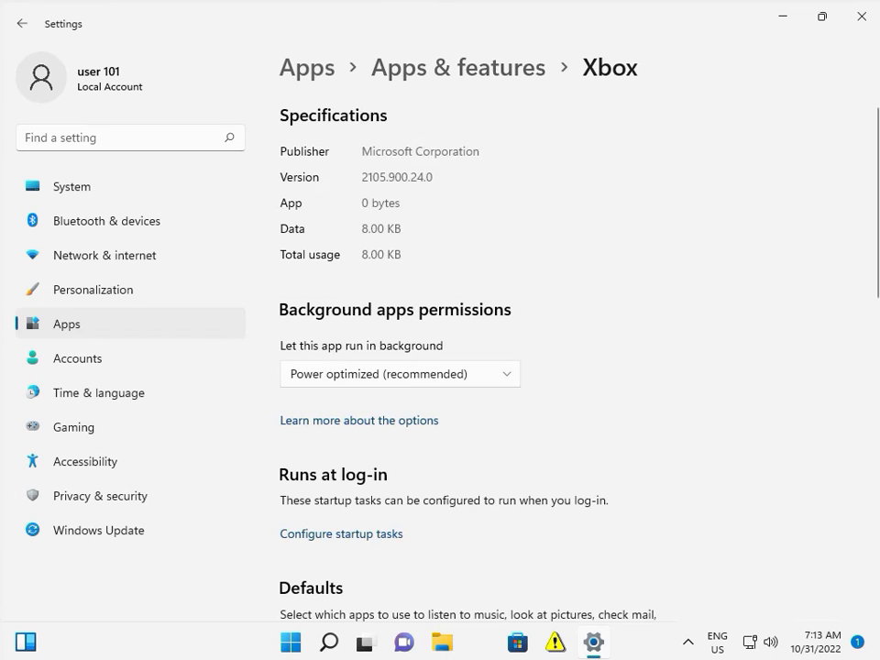
mouse_move(594, 641)
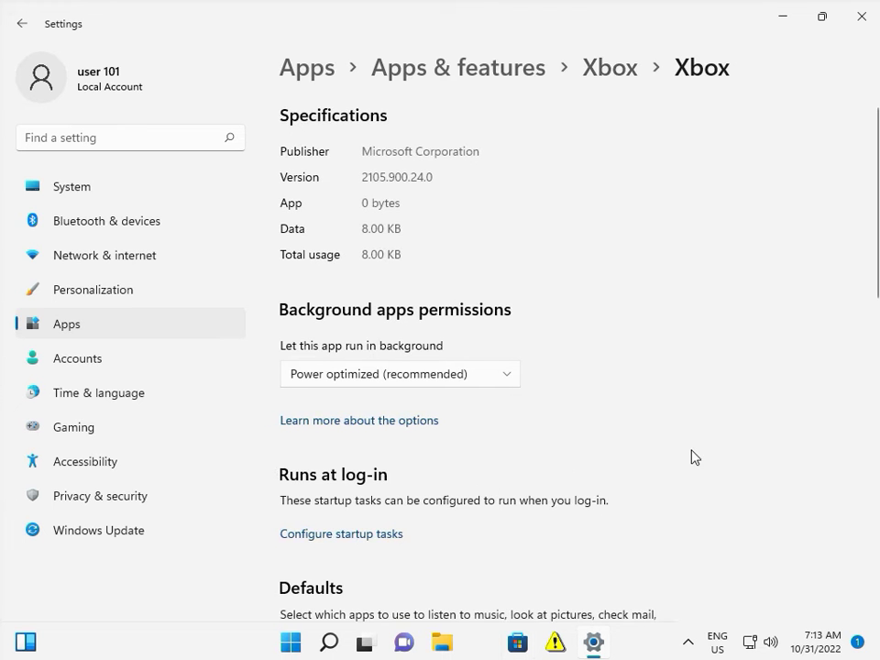
scroll("down", 3)
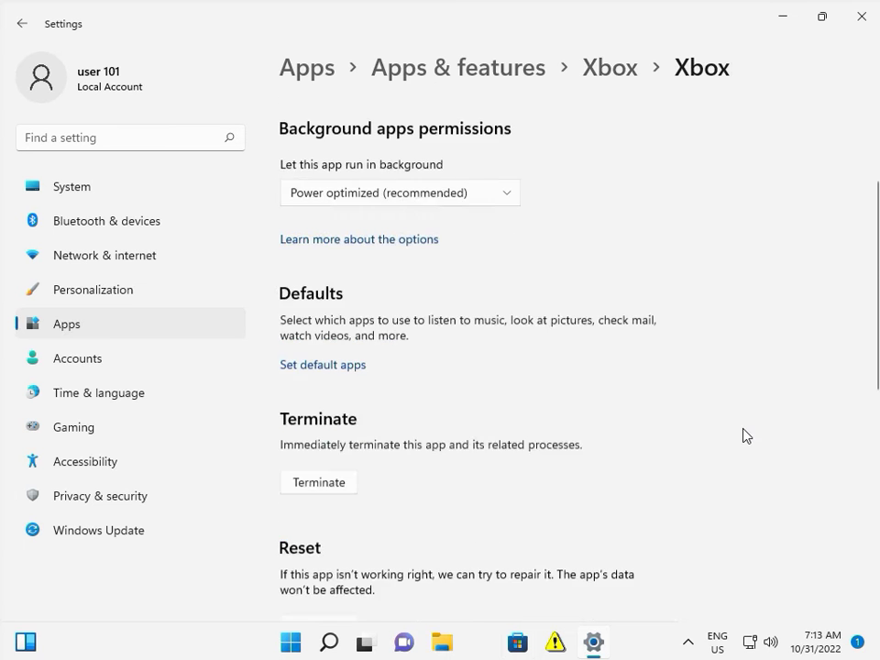
scroll("down", 3)
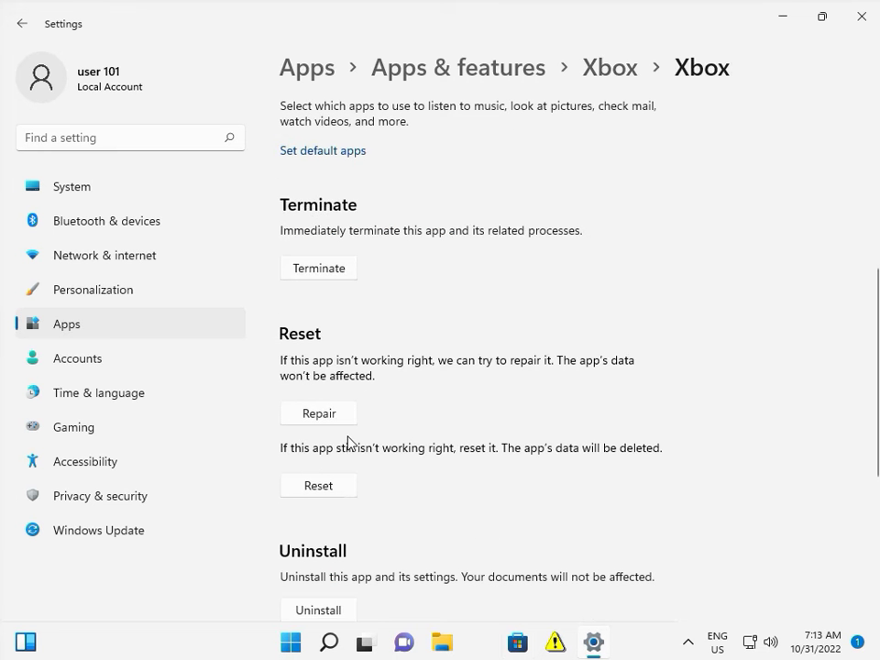
Repair the Xbox app keeping its data and wait for the success checkmark.
left_click(319, 412)
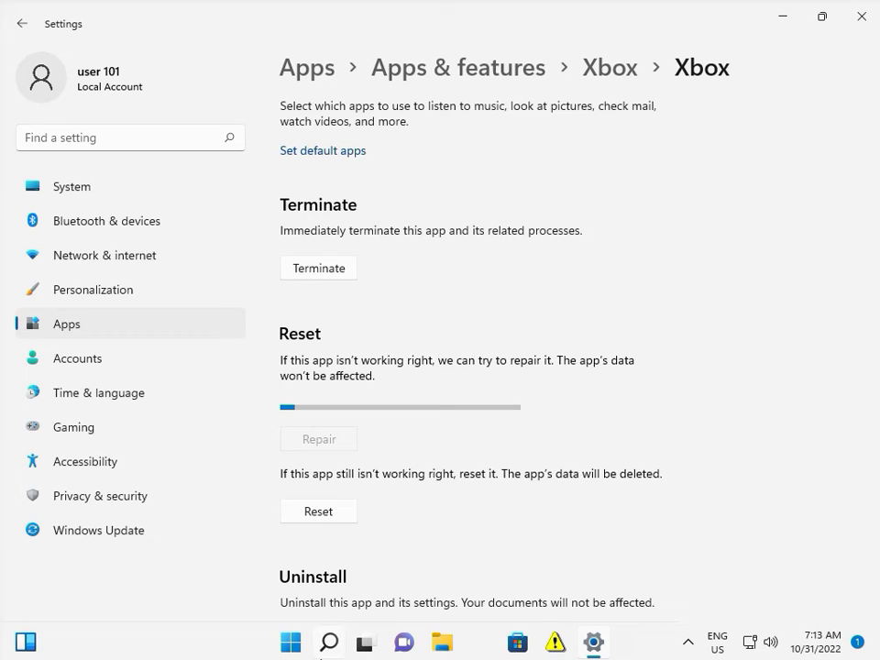
left_click(329, 641)
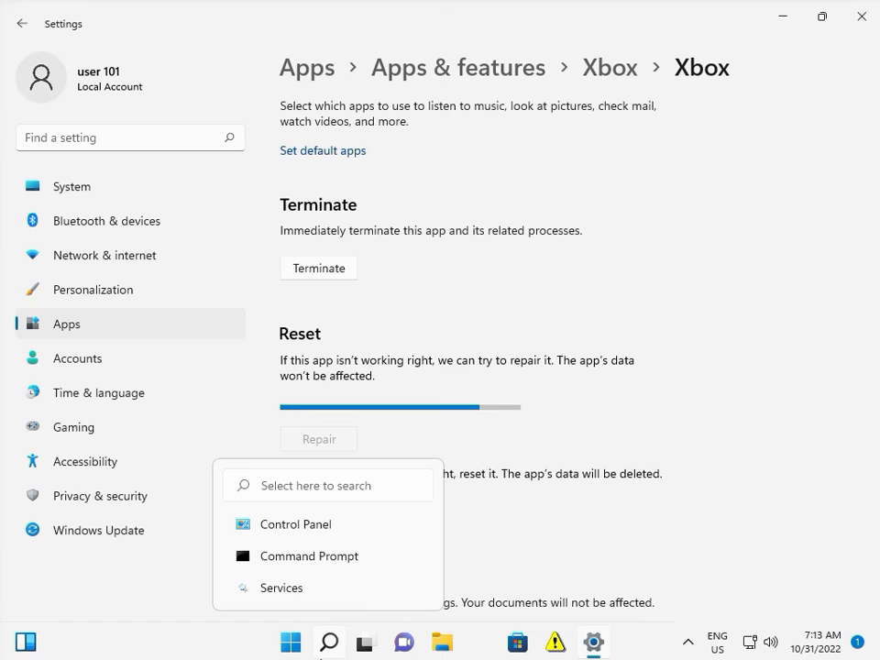
left_click(318, 439)
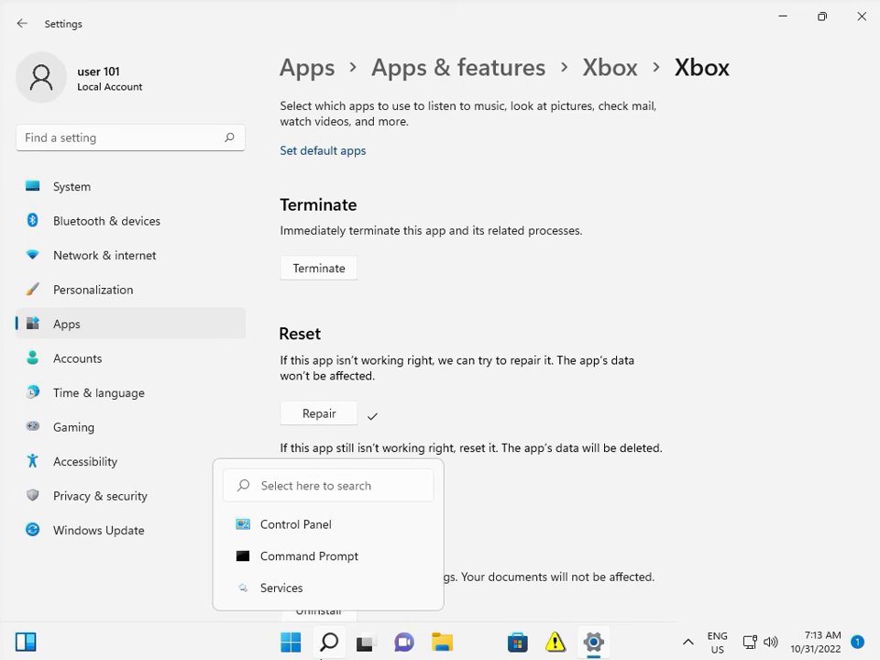
mouse_move(644, 505)
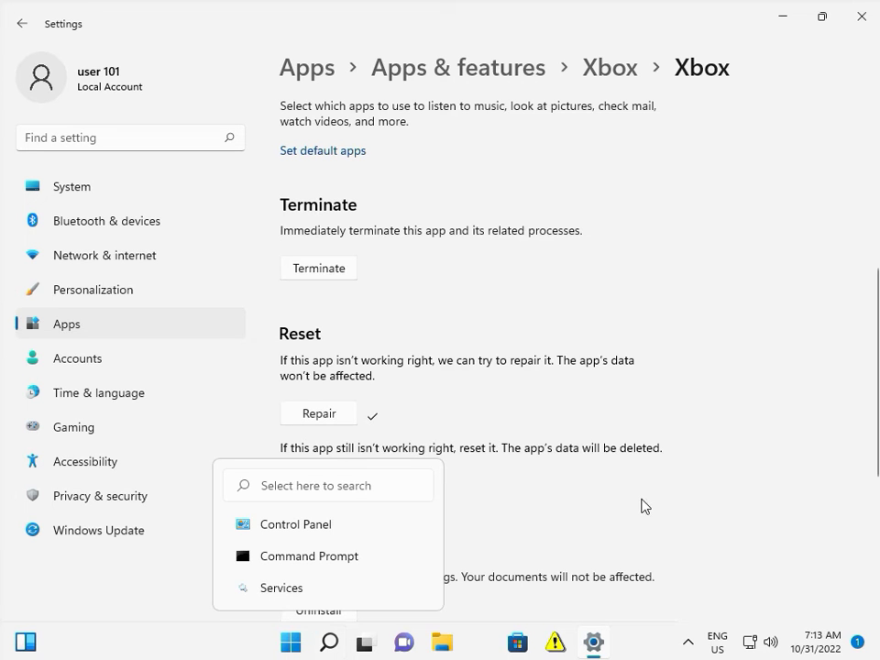
left_click(645, 505)
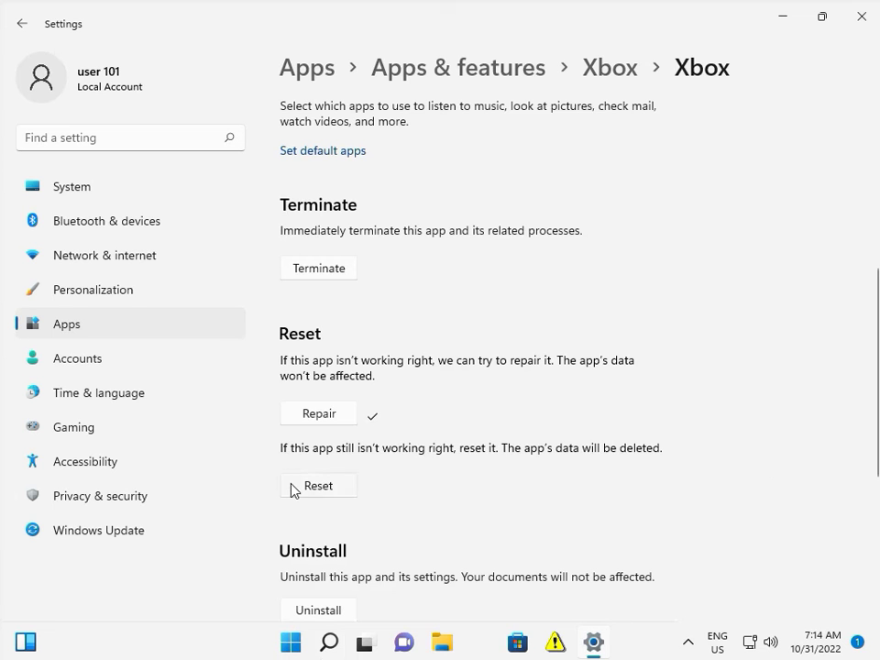
Reset the Xbox app and confirm deleting its data.
left_click(318, 485)
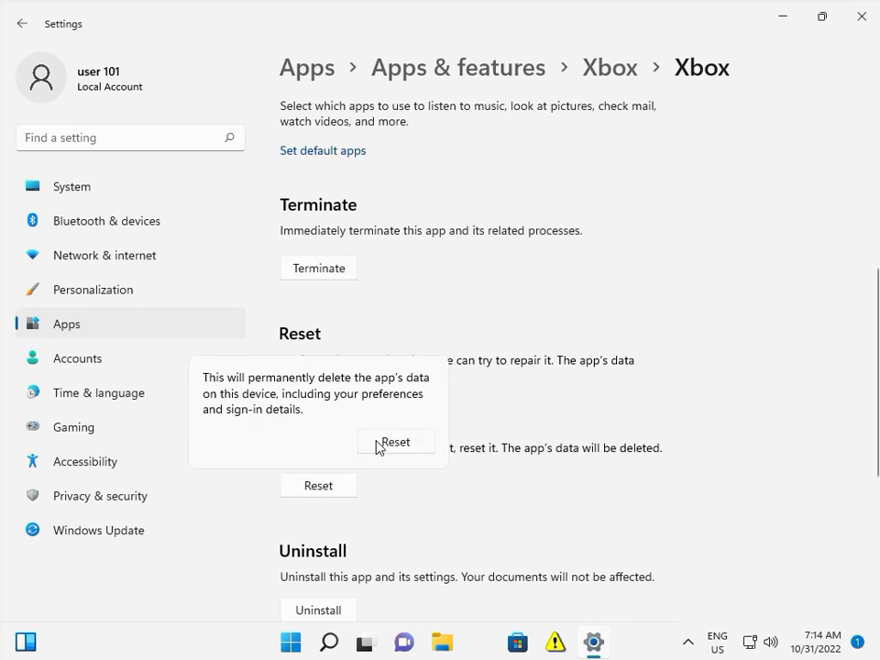
left_click(395, 441)
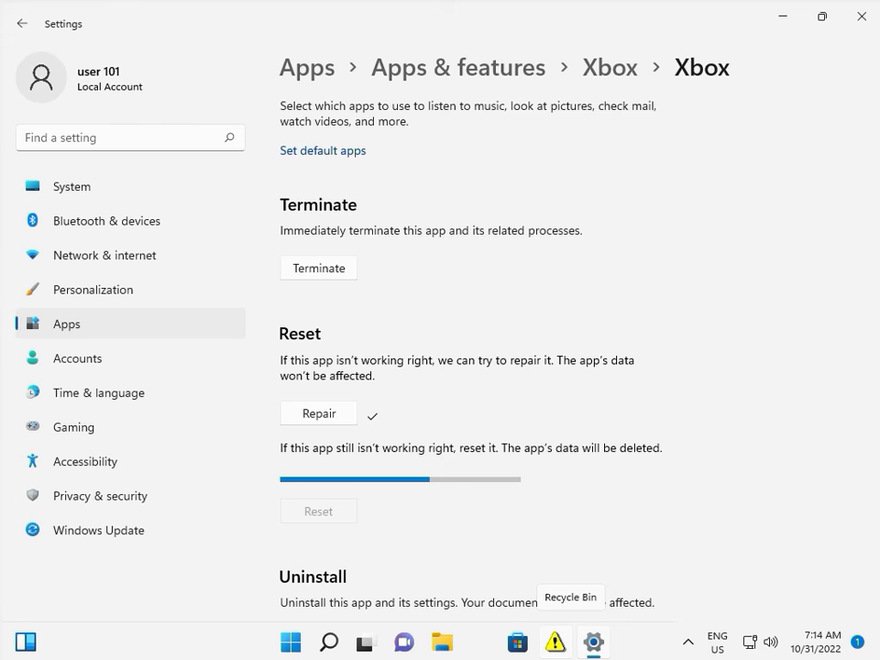
mouse_move(98, 393)
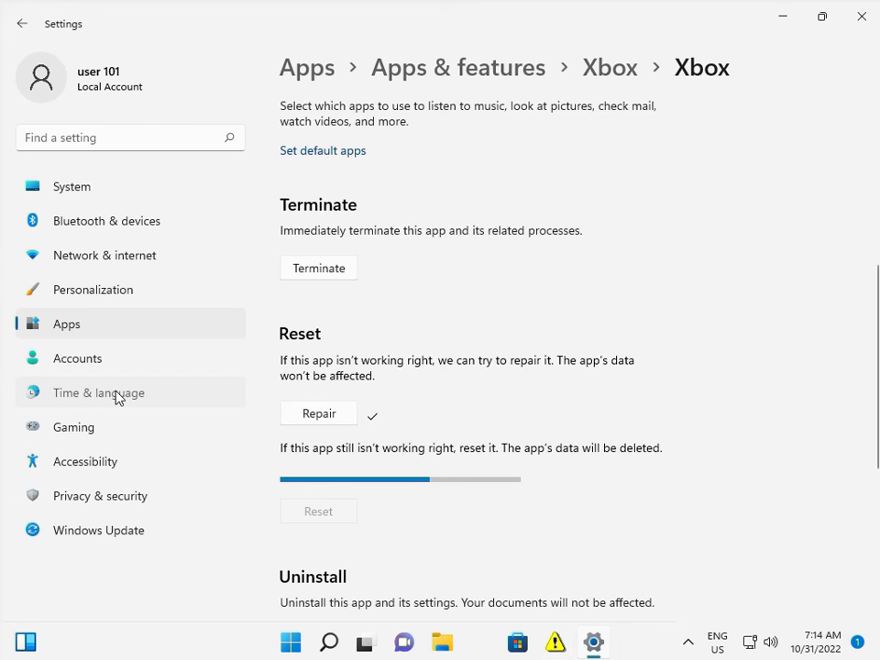
Navigate to the Date & time settings under Time & language.
left_click(98, 393)
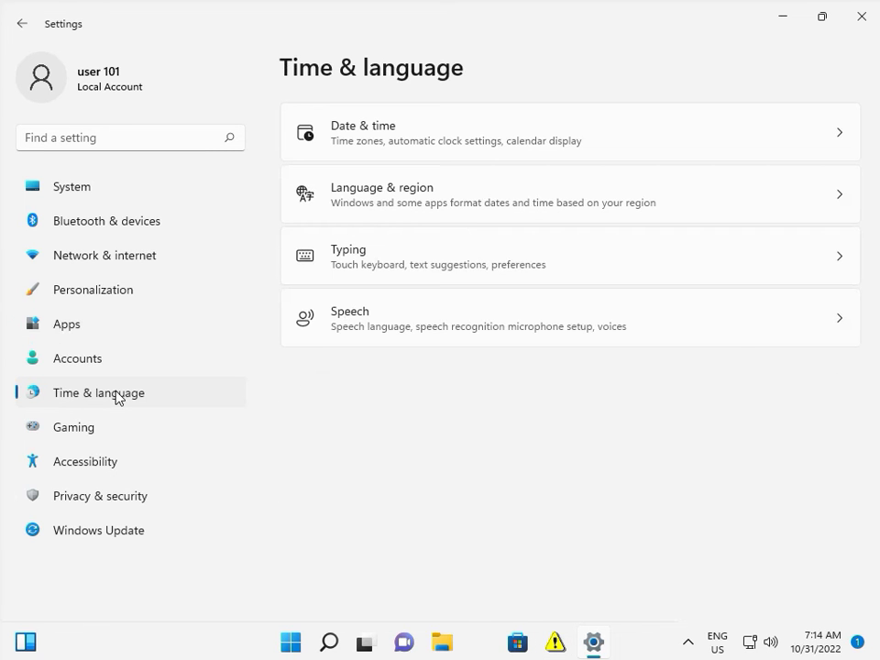
mouse_move(671, 115)
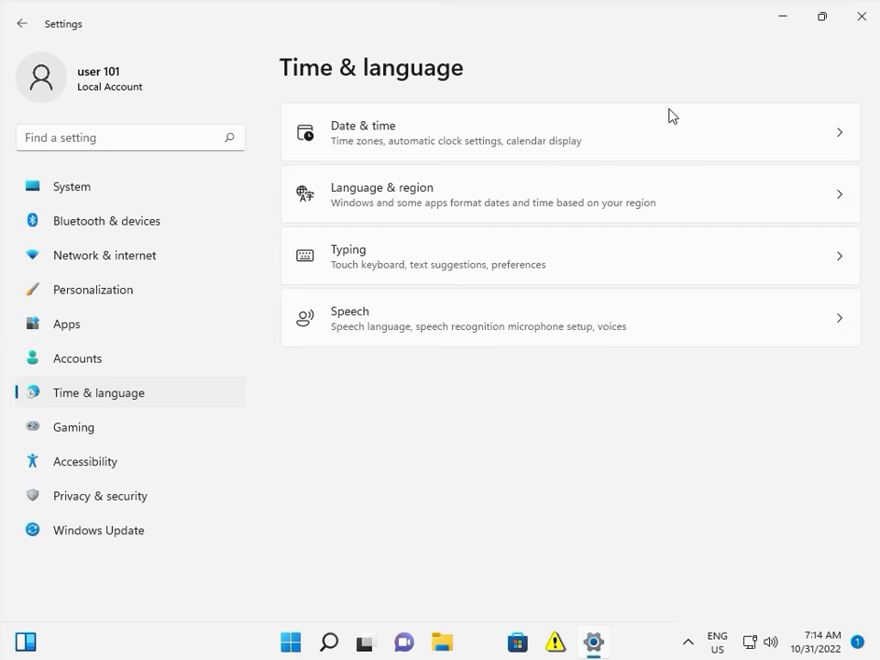
mouse_move(816, 145)
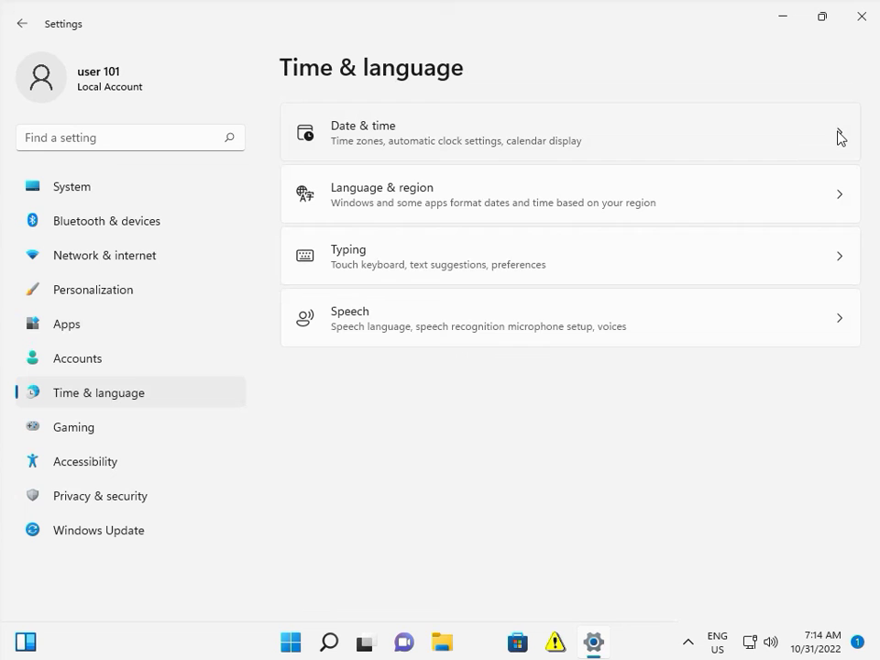
left_click(569, 132)
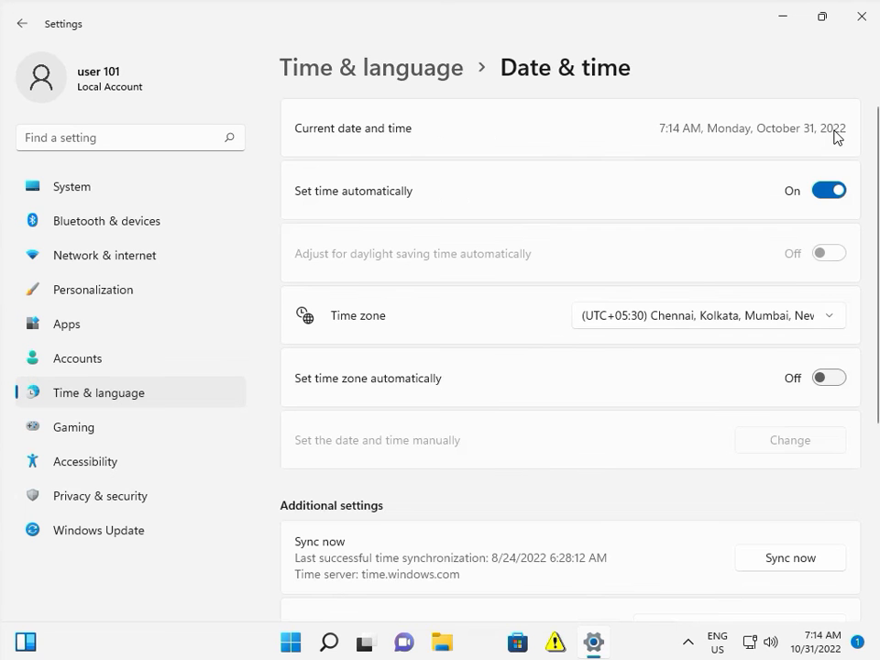
mouse_move(445, 259)
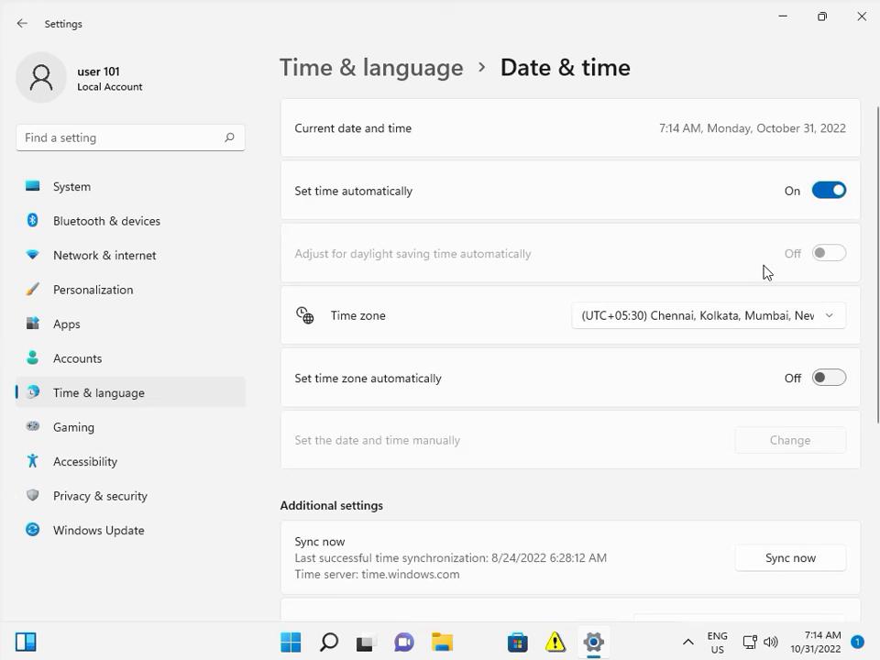
mouse_move(667, 351)
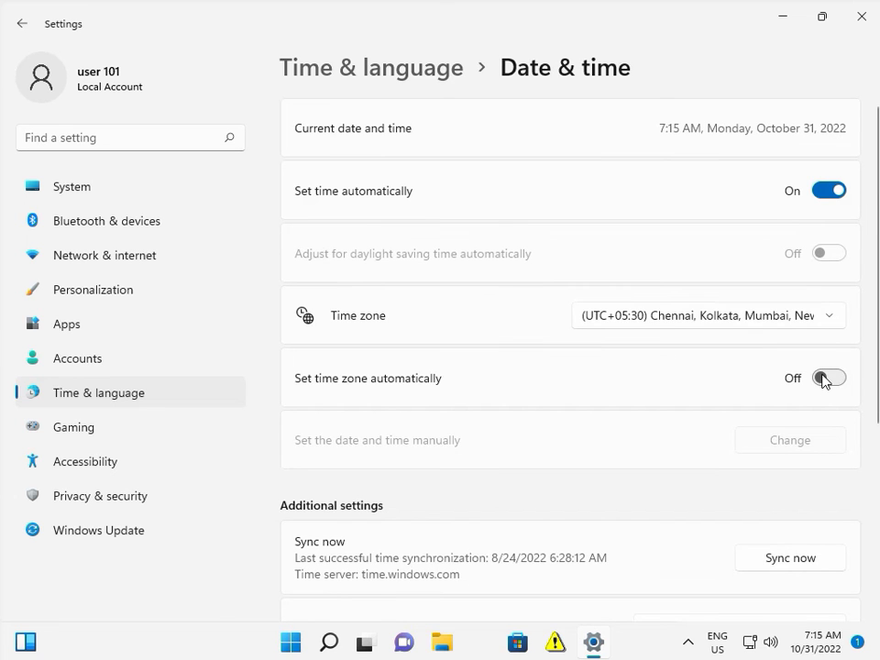
Turn on Set time zone automatically and review the remaining Date & time options.
left_click(828, 377)
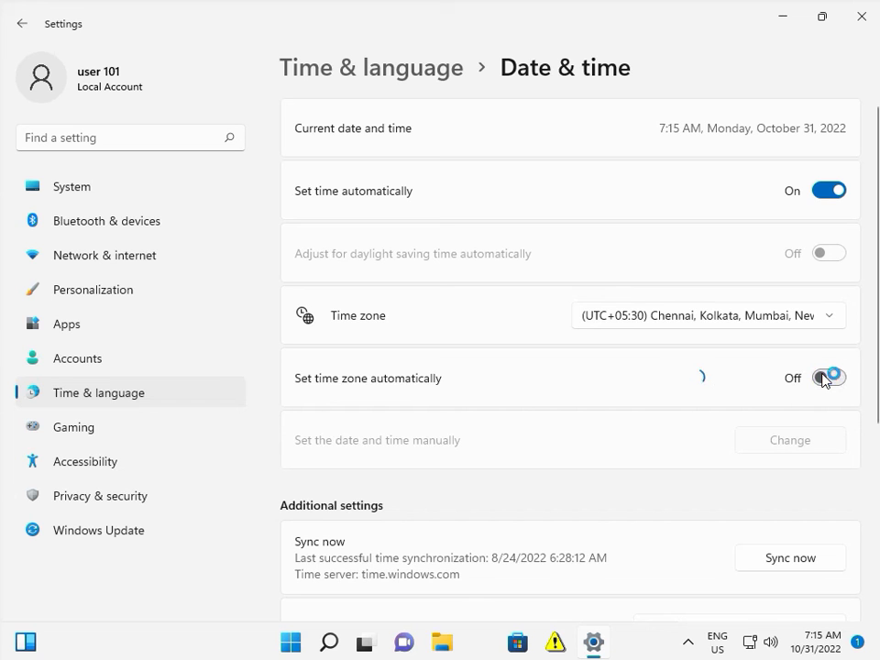
left_click(827, 378)
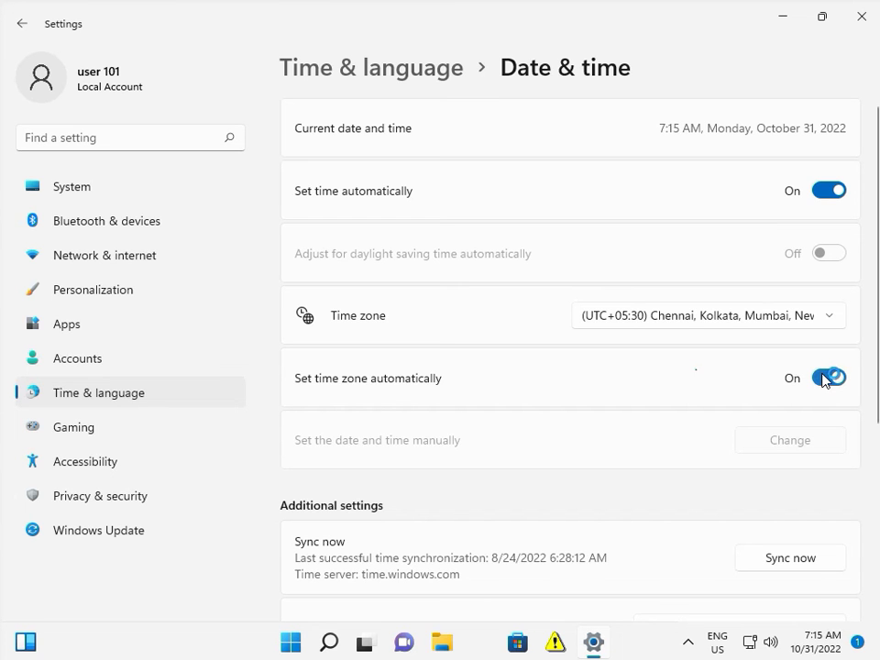
scroll("down", 3)
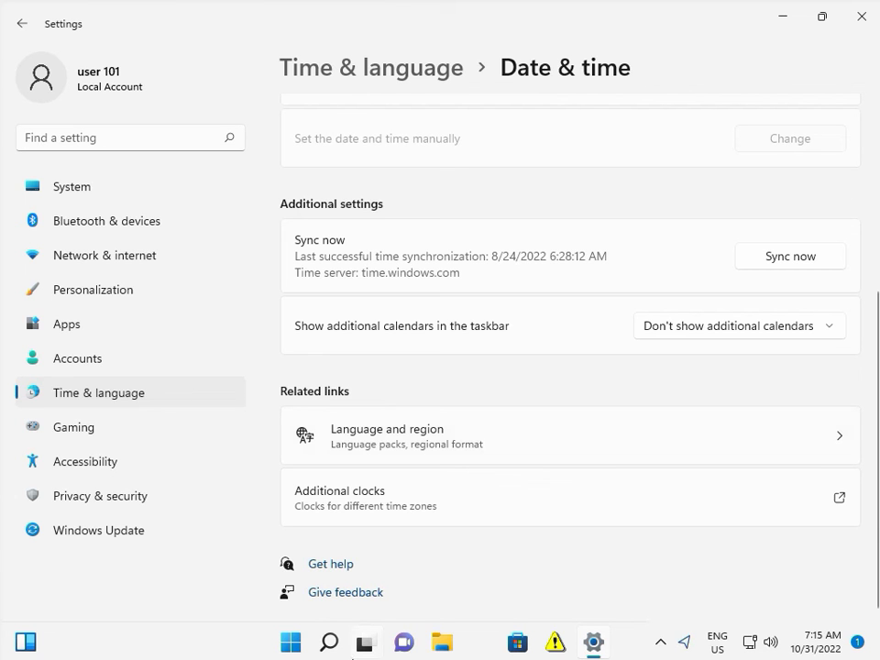
left_click(364, 641)
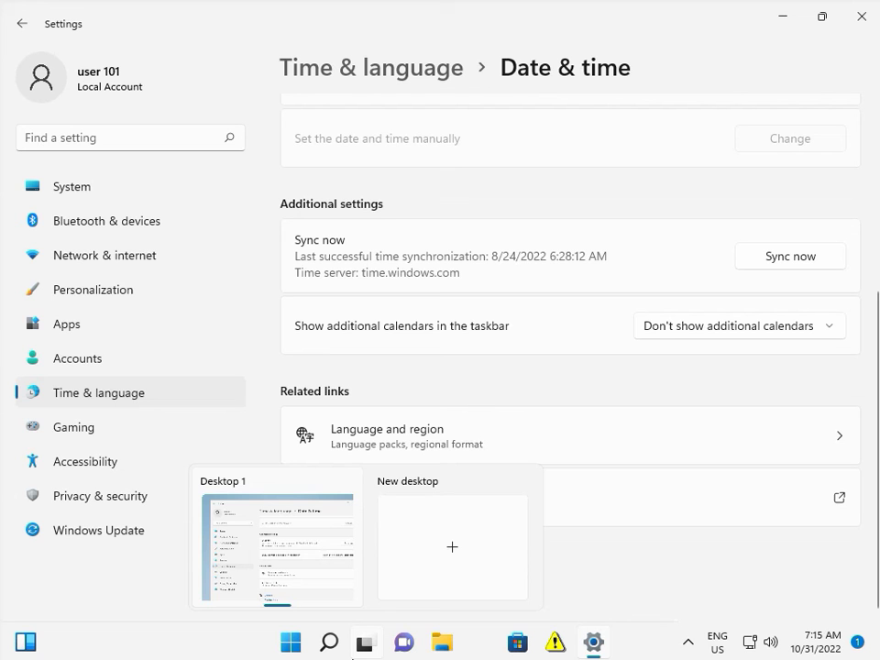
mouse_move(619, 581)
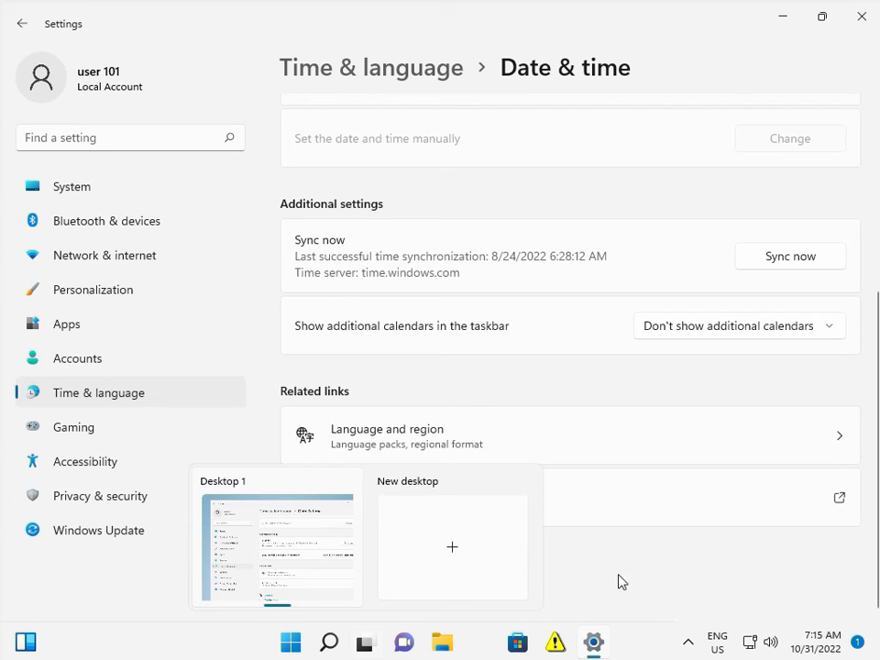